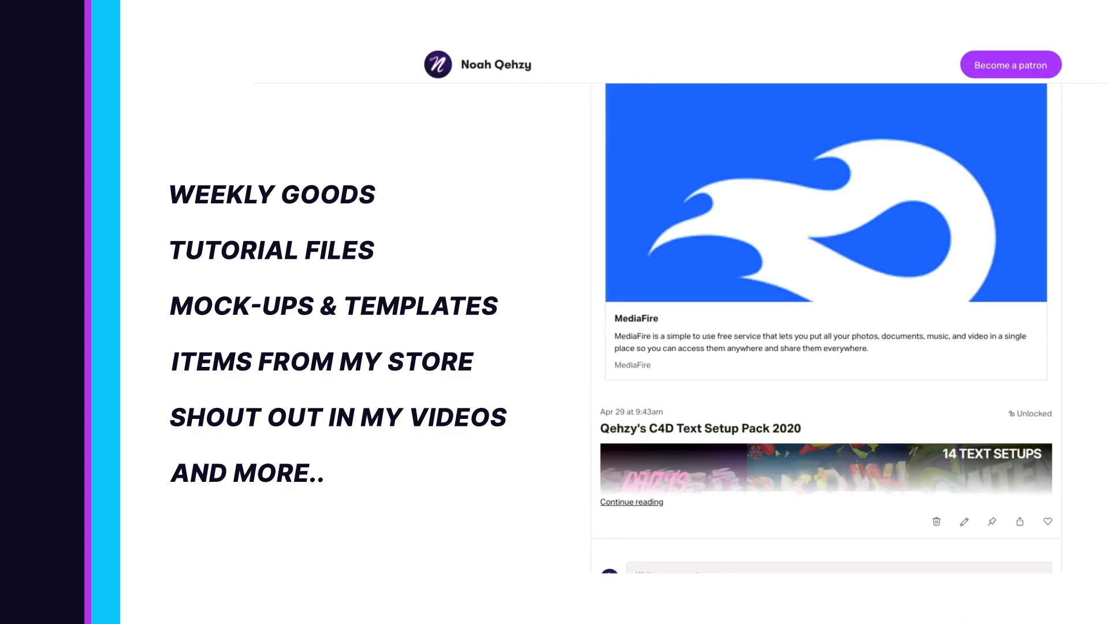
Download the HoRope repository as a ZIP and read its README installation notes.
{"action": "scroll", "scroll_direction": "down", "scroll_amount": 3}
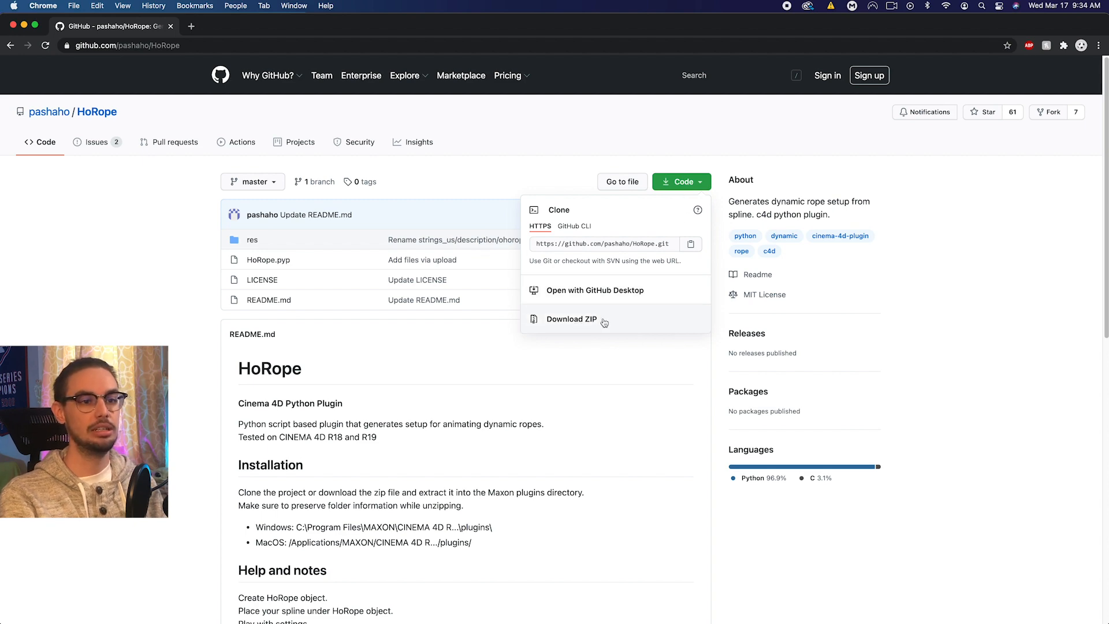
{"action": "left_click", "coordinate": [626, 419]}
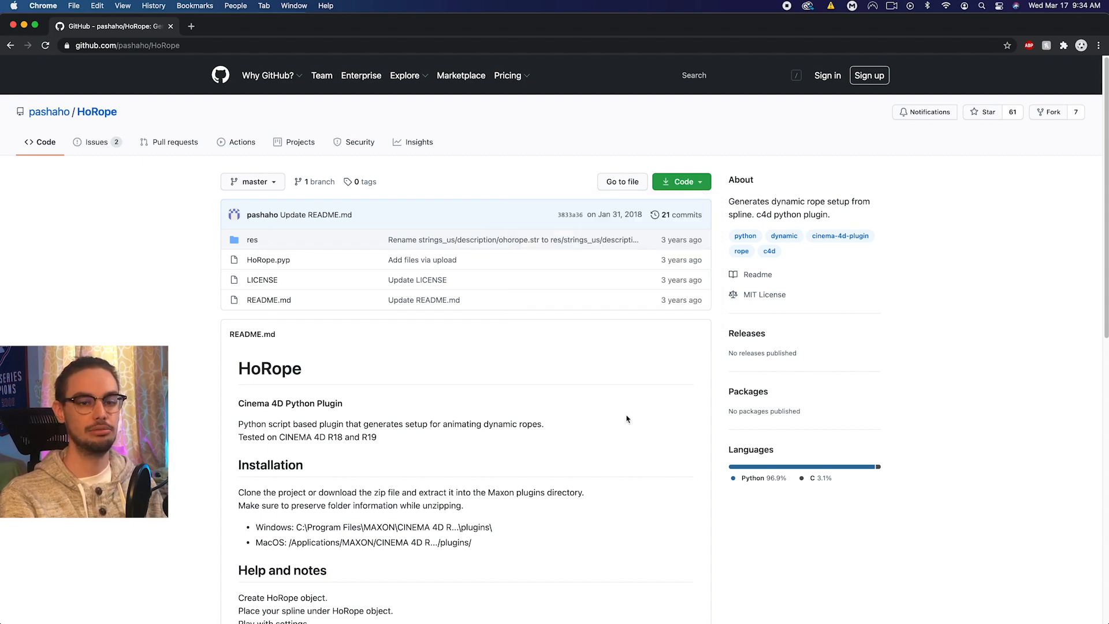
{"action": "scroll", "scroll_direction": "down", "scroll_amount": 3}
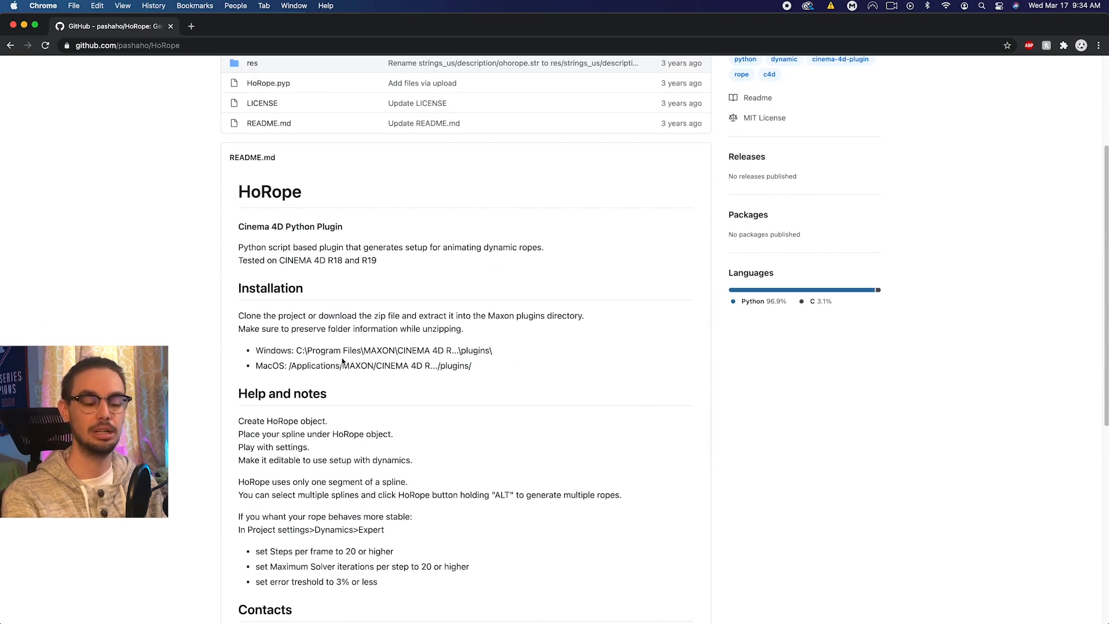
{"action": "left_click_drag", "start_coordinate": [239, 315], "coordinate": [471, 365]}
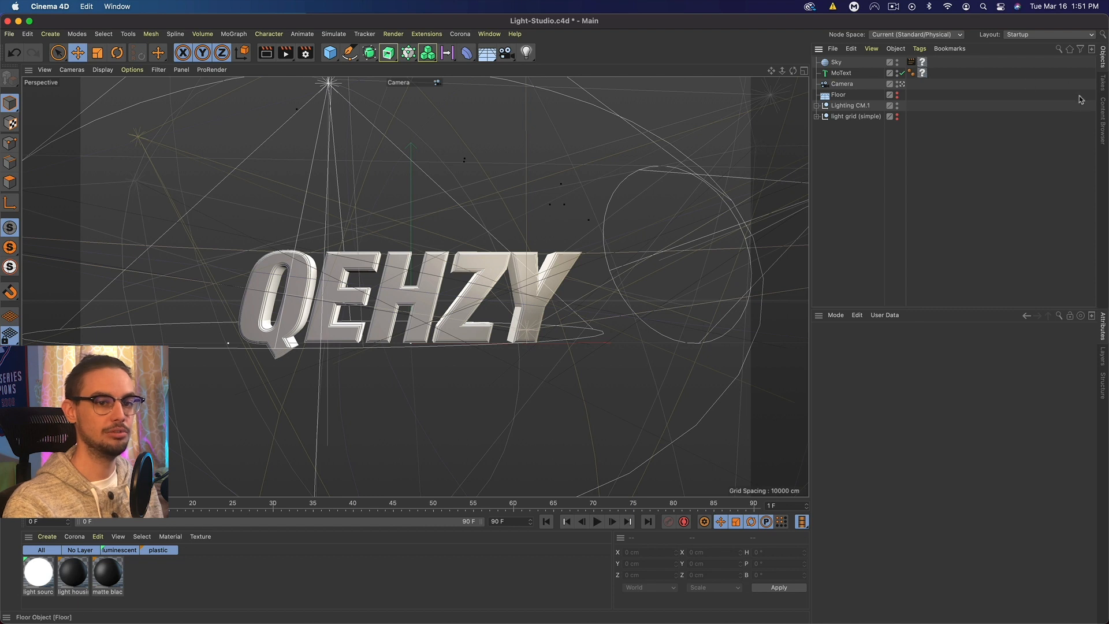
Load Bubbles Sky and Wood Multi presets from the Rock and Woods material folders.
{"action": "left_click", "coordinate": [970, 108]}
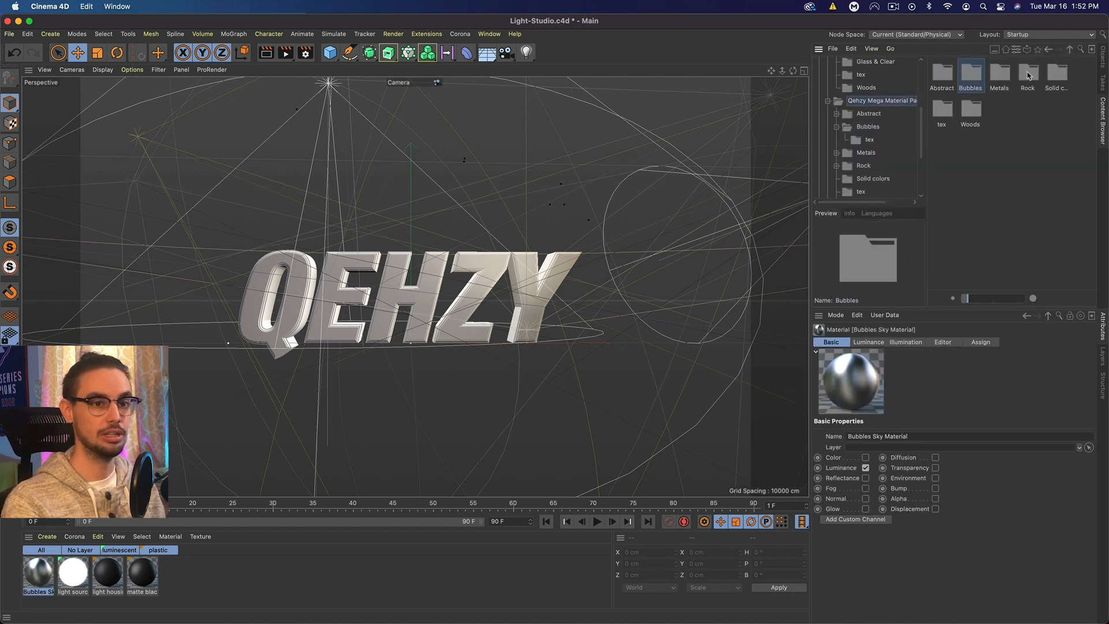
{"action": "left_click", "coordinate": [866, 192]}
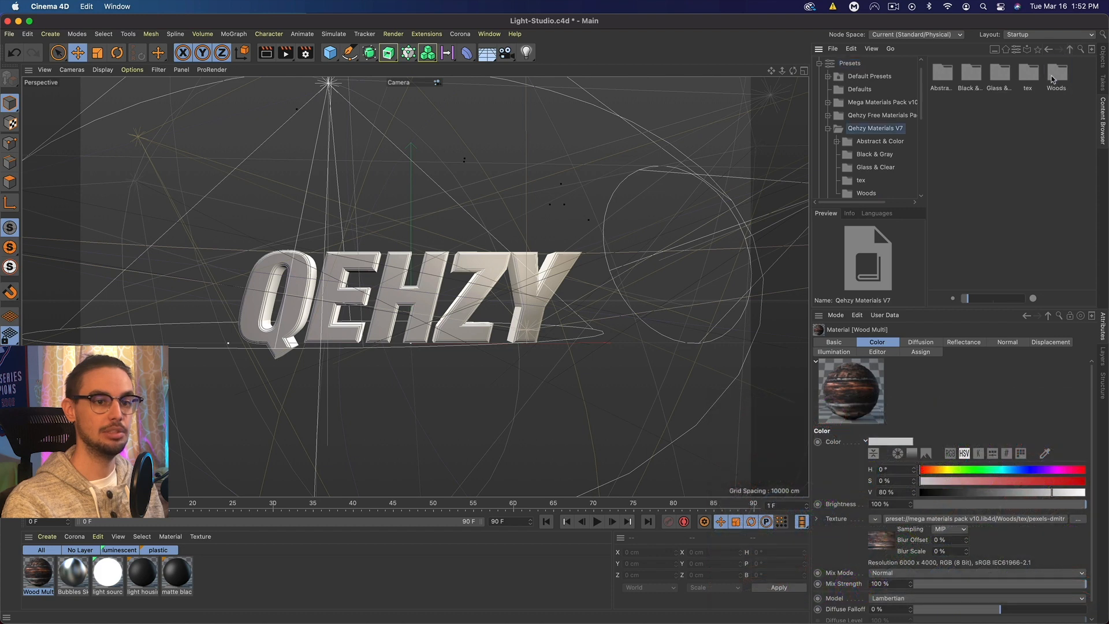
{"action": "left_click", "coordinate": [873, 154]}
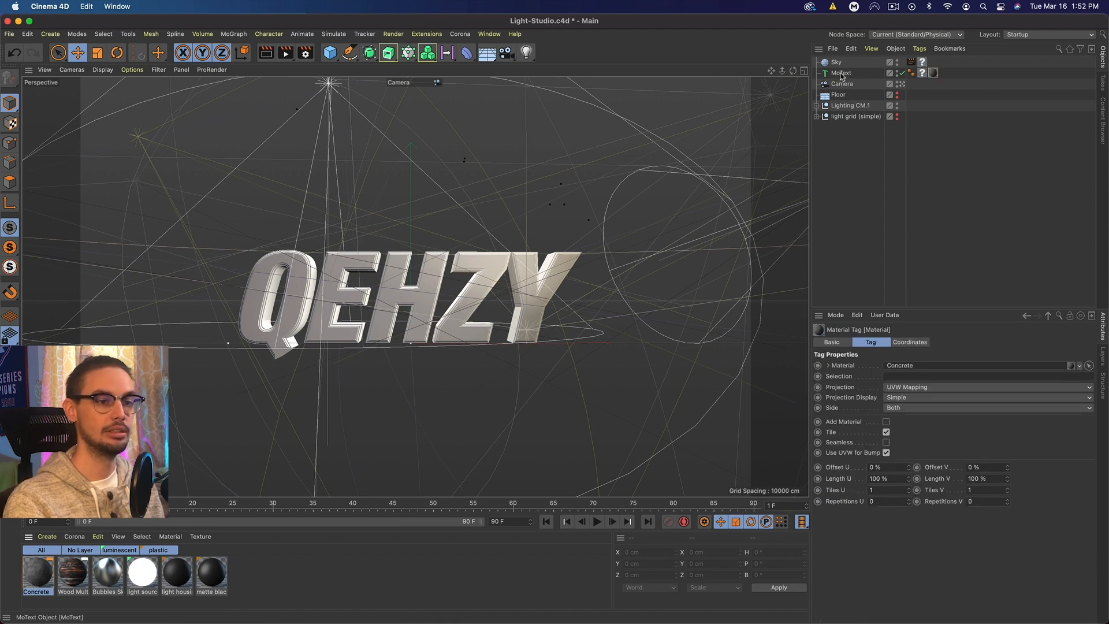
Change the MoText text to HOROPE and give its caps a 5 cm bevel.
{"action": "left_click", "coordinate": [840, 73]}
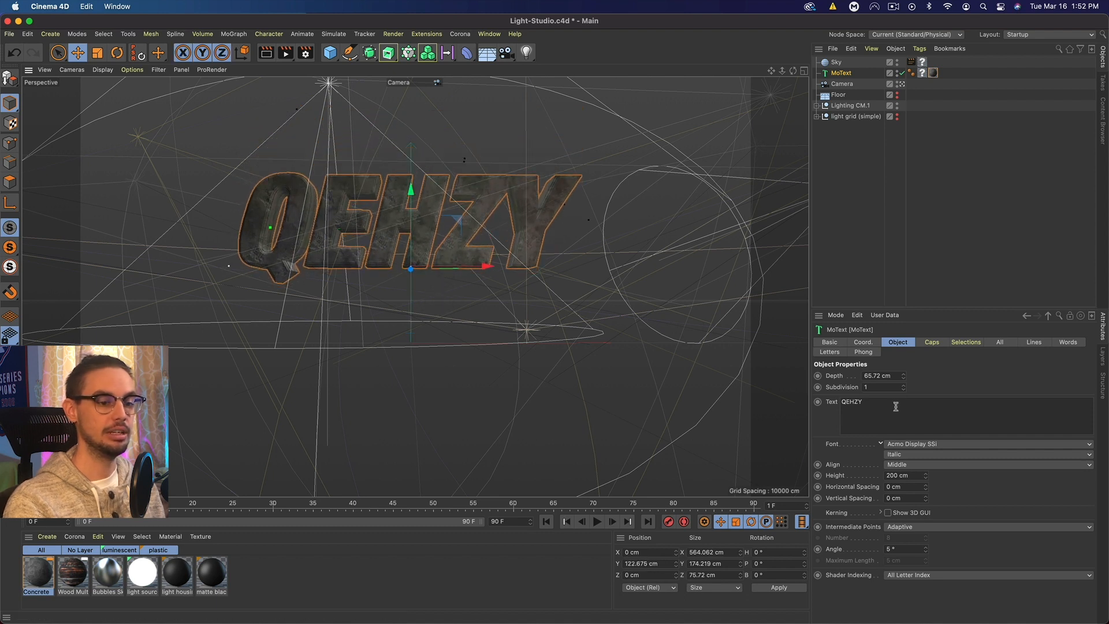
{"action": "type", "text": "Ho"}
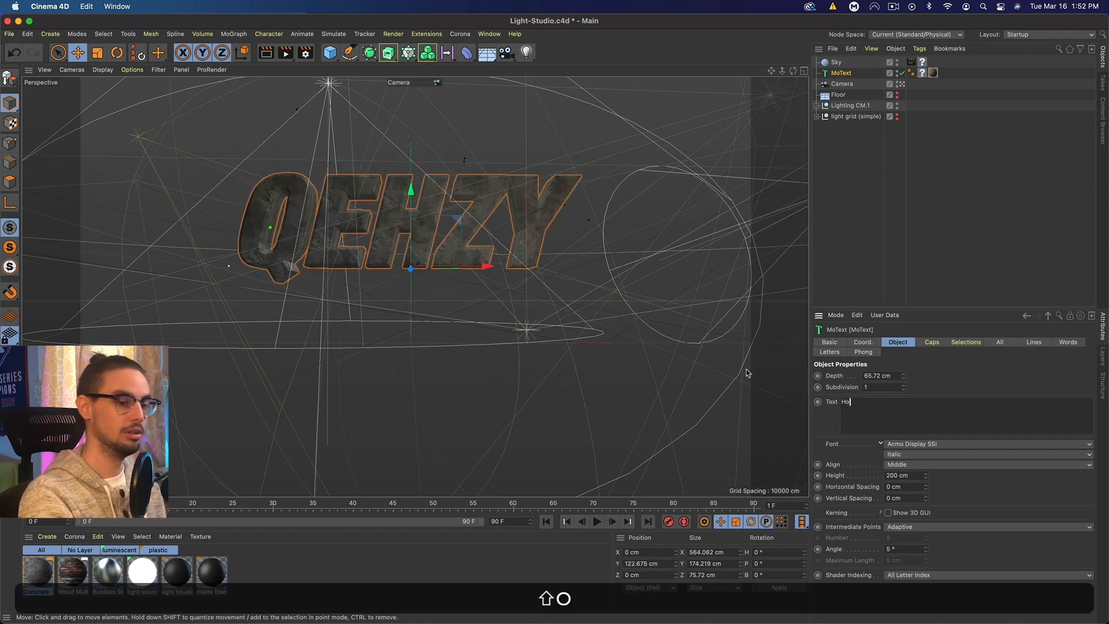
{"action": "type", "text": "ROPE"}
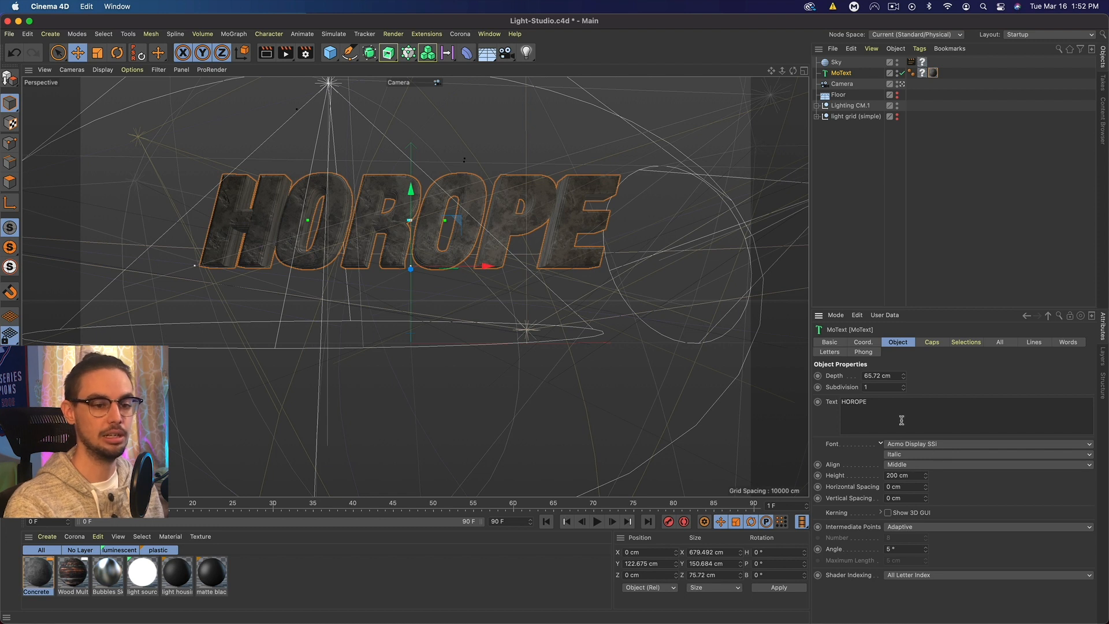
{"action": "left_click", "coordinate": [930, 341]}
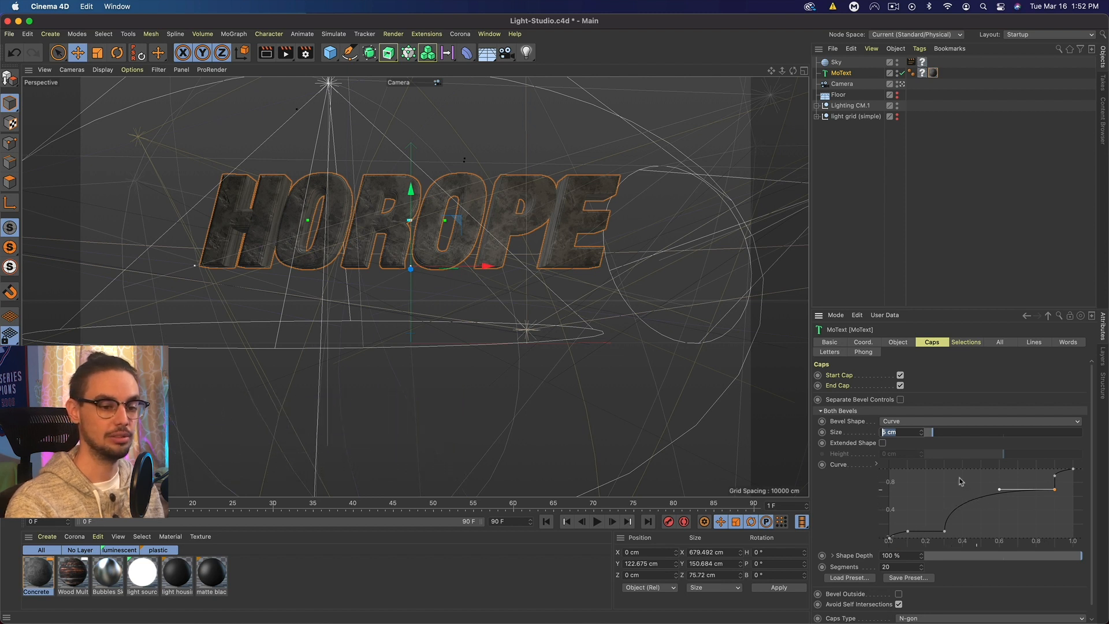
{"action": "left_click", "coordinate": [897, 566]}
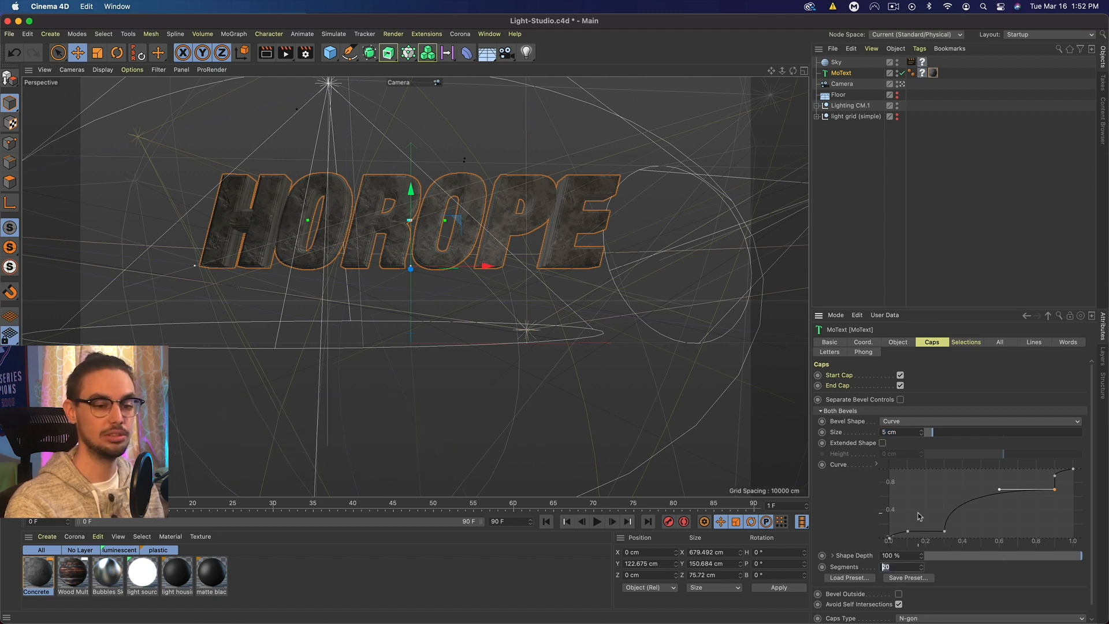
Add a Random effector affecting rotation only, with Position unchecked.
{"action": "left_click", "coordinate": [232, 33]}
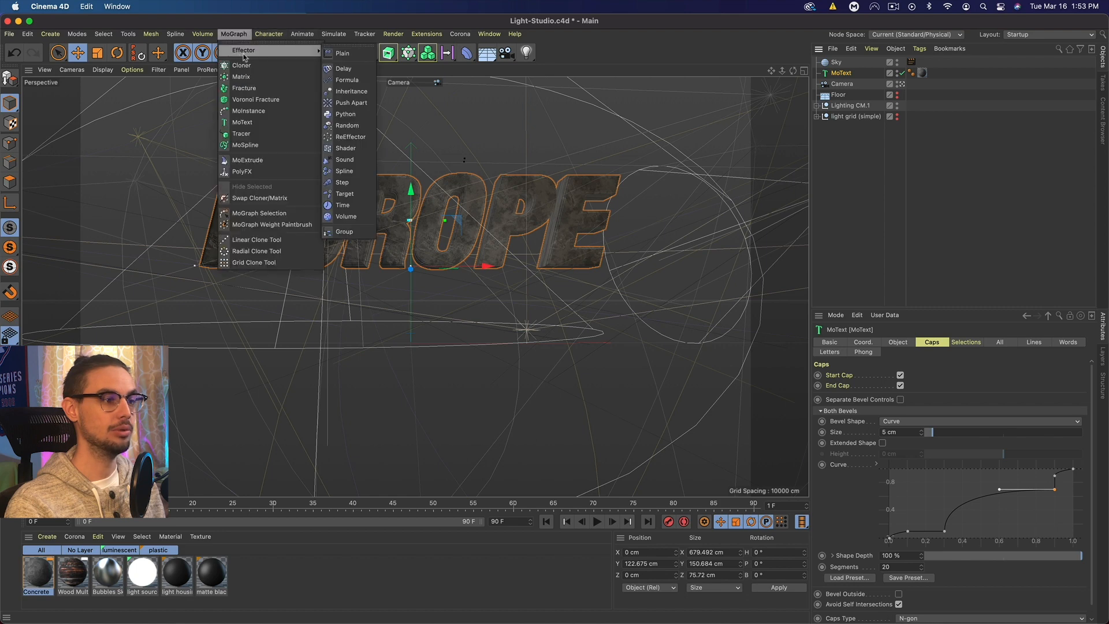
{"action": "mouse_move", "coordinate": [346, 147]}
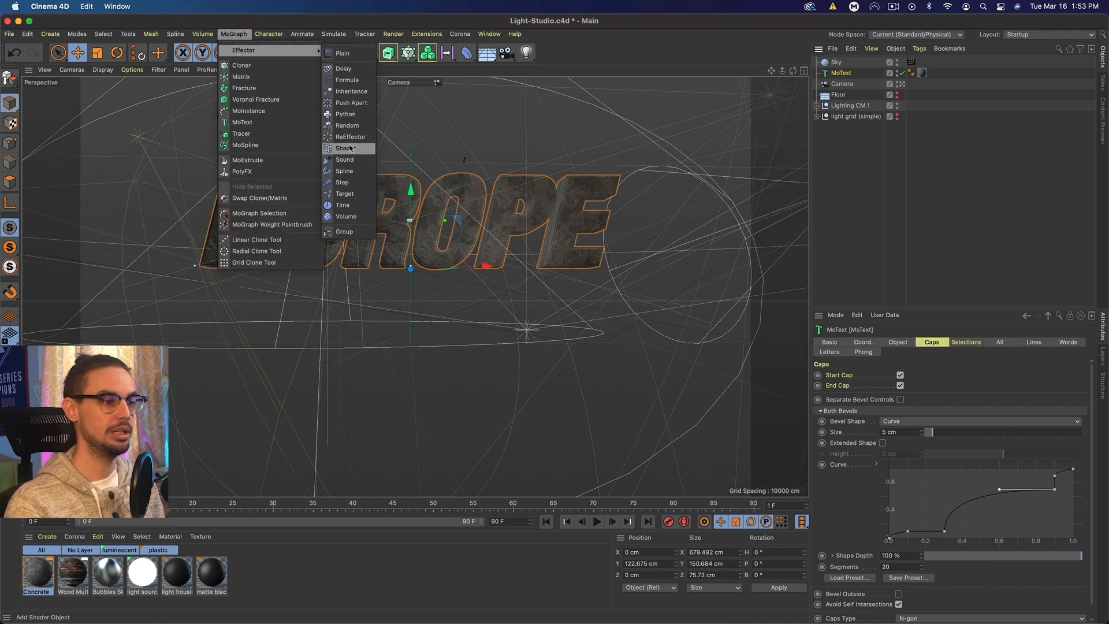
{"action": "left_click", "coordinate": [347, 125]}
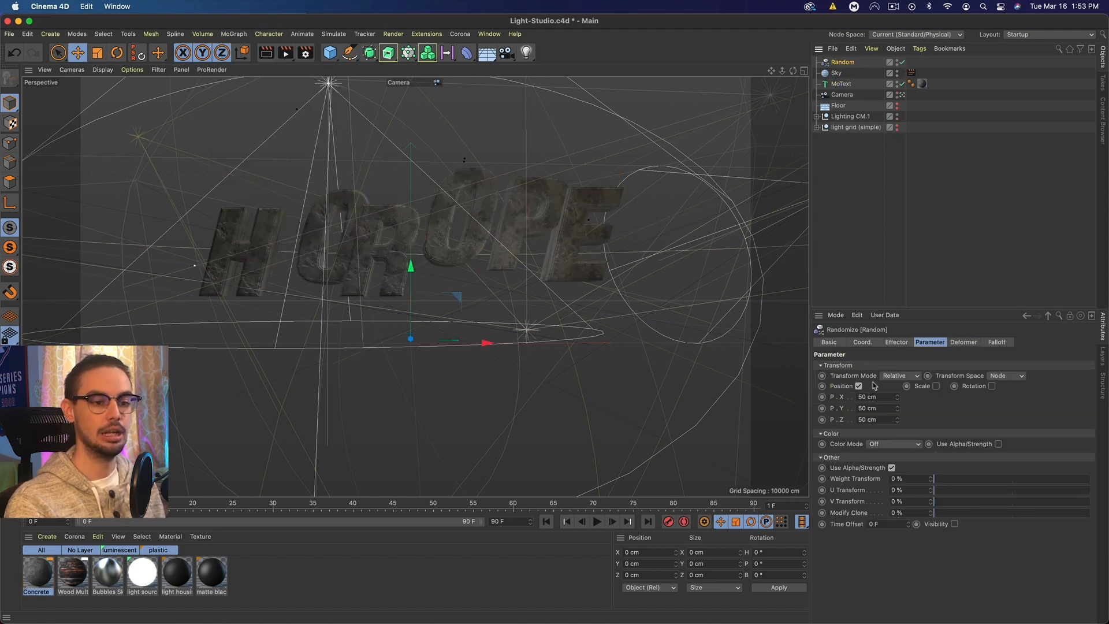
{"action": "left_click", "coordinate": [960, 386]}
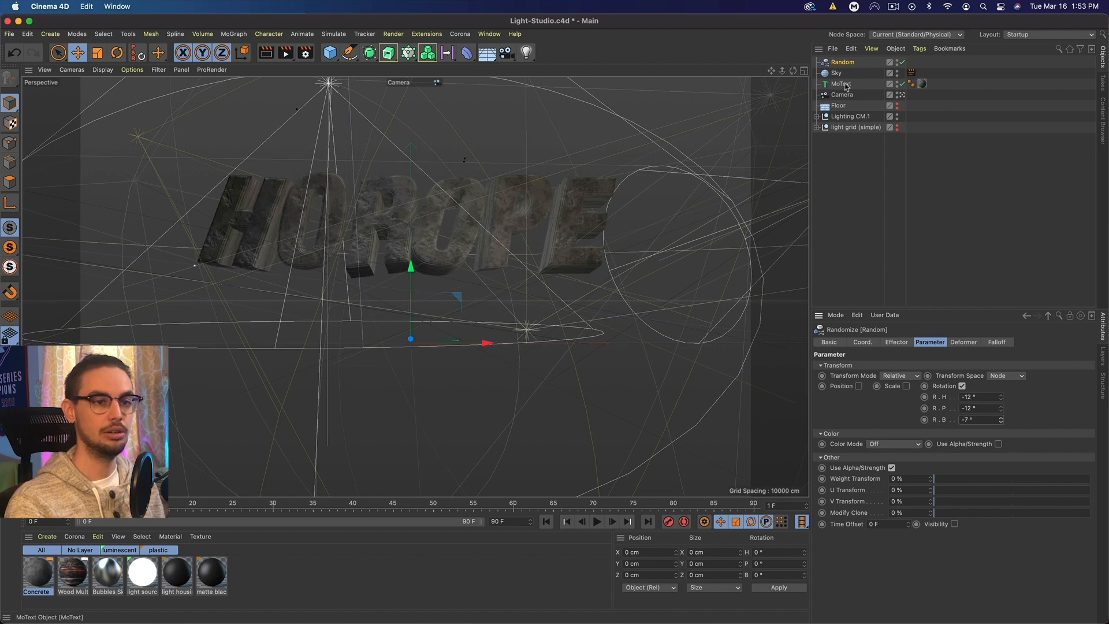
Reduce the MoText horizontal letter spacing to -1 cm.
{"action": "left_click", "coordinate": [841, 83]}
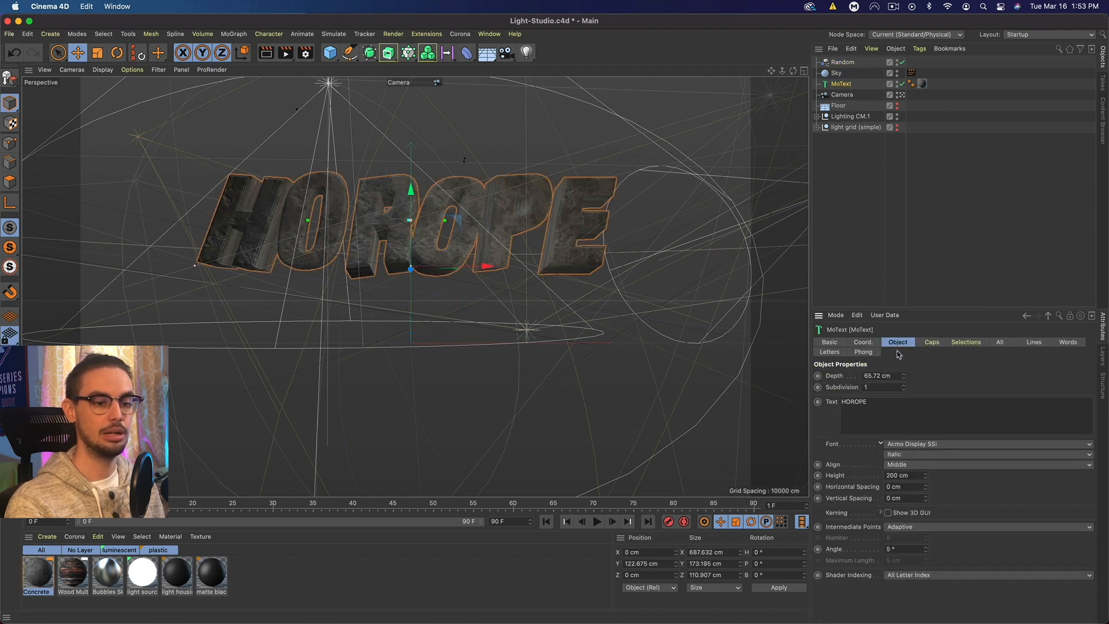
{"action": "left_click", "coordinate": [924, 488]}
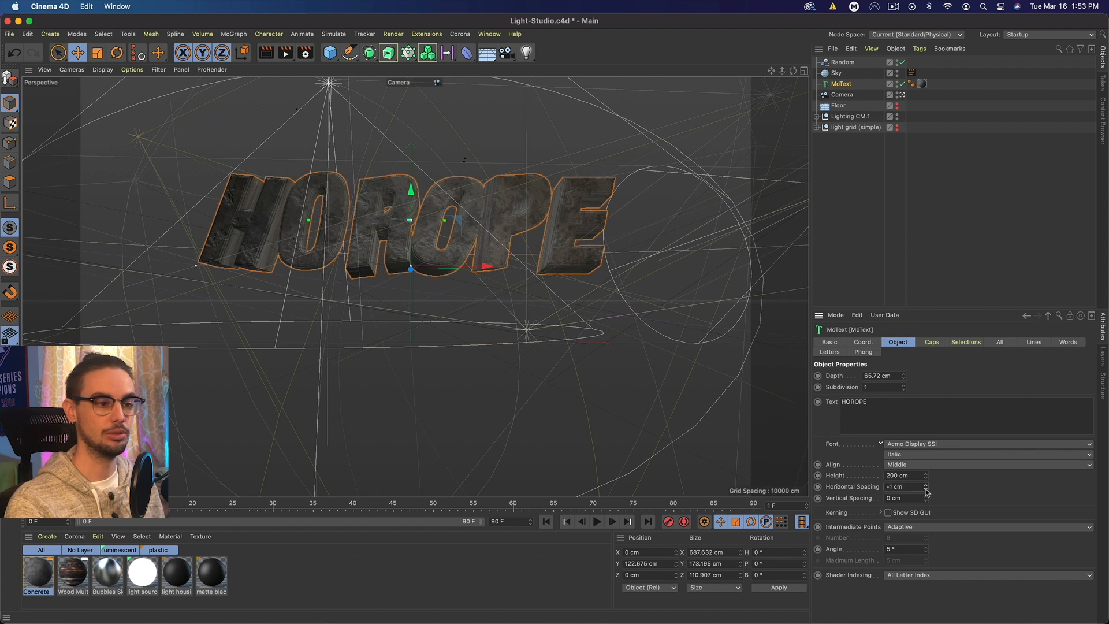
{"action": "left_click_drag", "start_coordinate": [925, 485], "coordinate": [926, 493]}
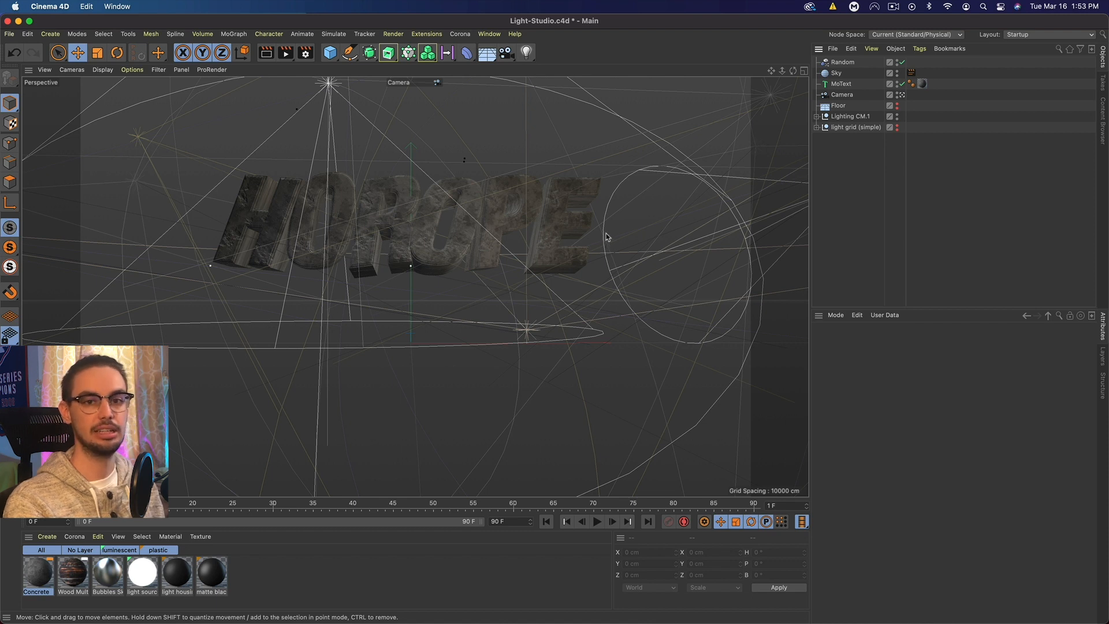
{"action": "mouse_move", "coordinate": [607, 232]}
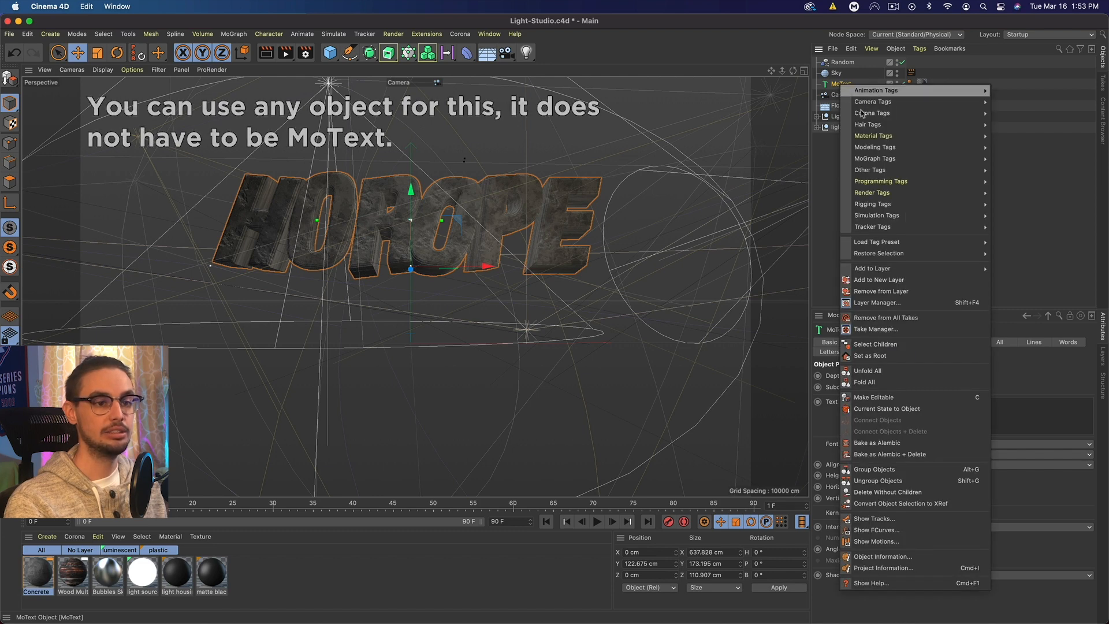
{"action": "mouse_move", "coordinate": [876, 214]}
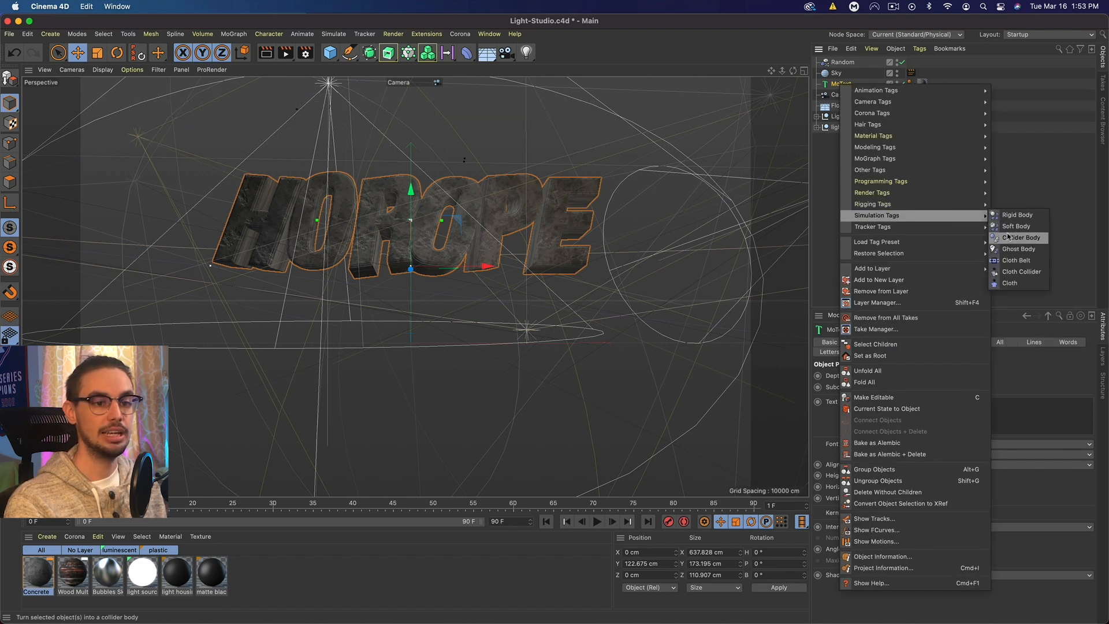
Add a Collider Body simulation tag to the HOROPE MoText.
{"action": "left_click", "coordinate": [1019, 236]}
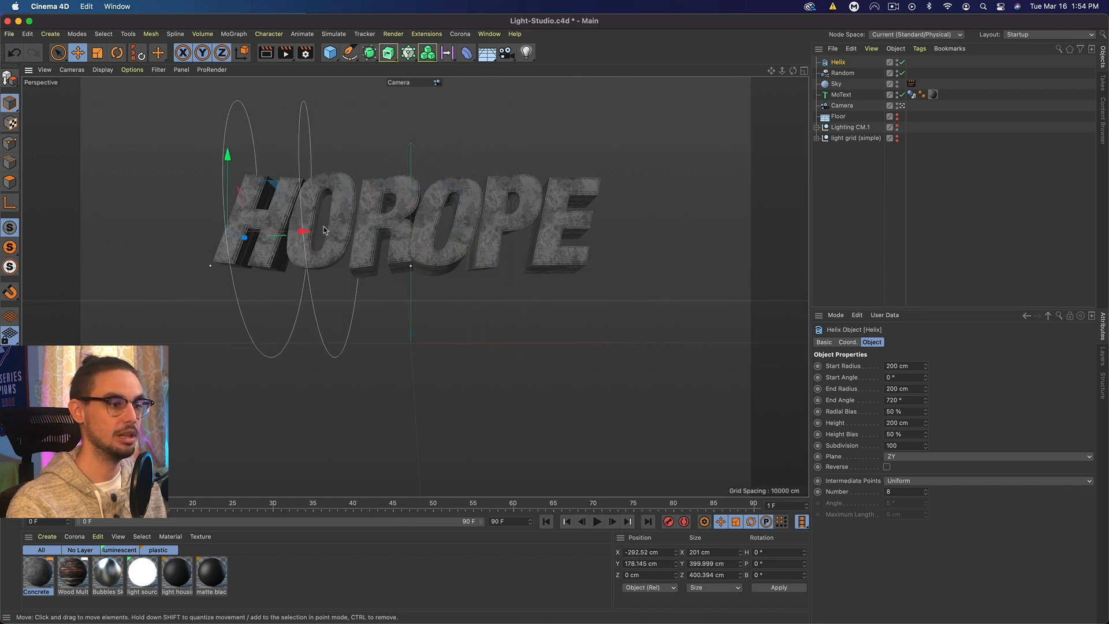
Set the helix height to 595 cm, end angle 1440, and radius values 12 and 120.
{"action": "left_click", "coordinate": [898, 422]}
{"action": "type", "text": "595"}
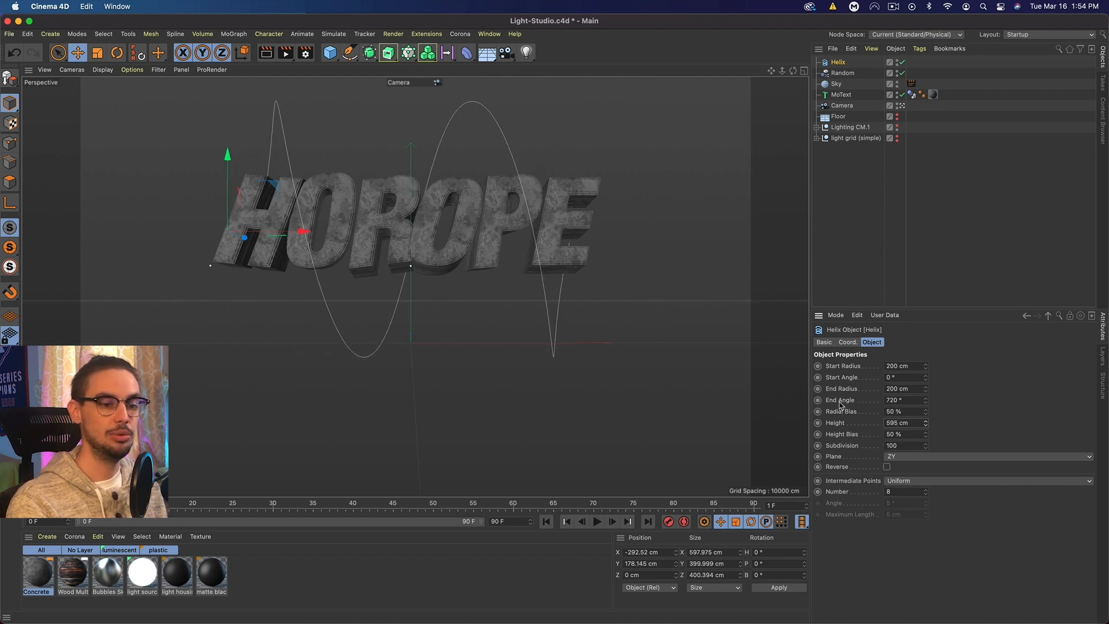
{"action": "left_click", "coordinate": [898, 400]}
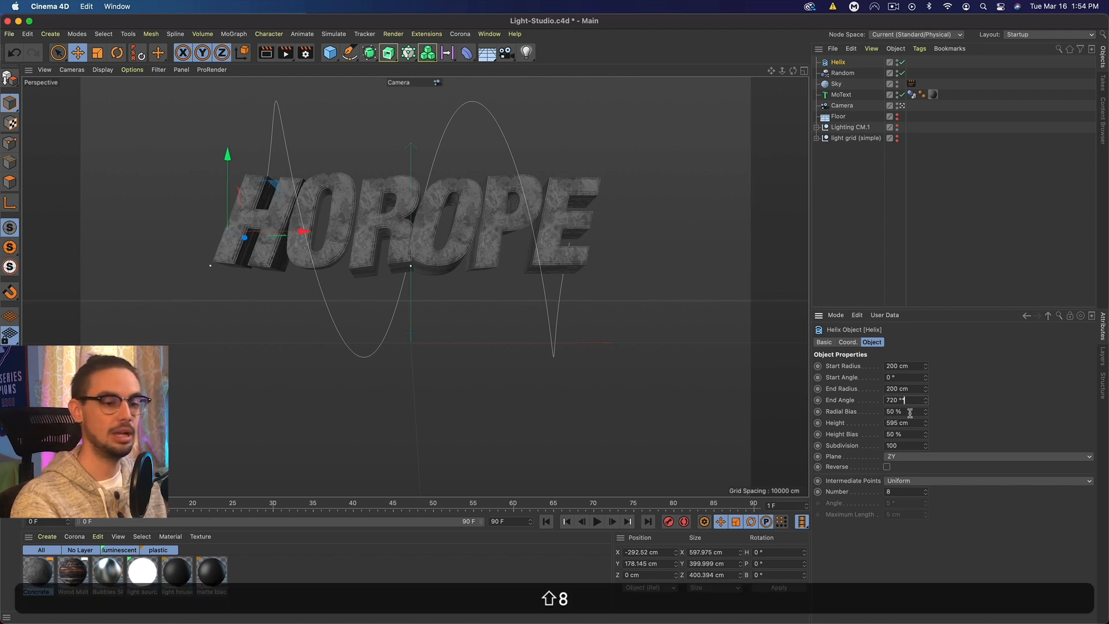
{"action": "type", "text": "1440"}
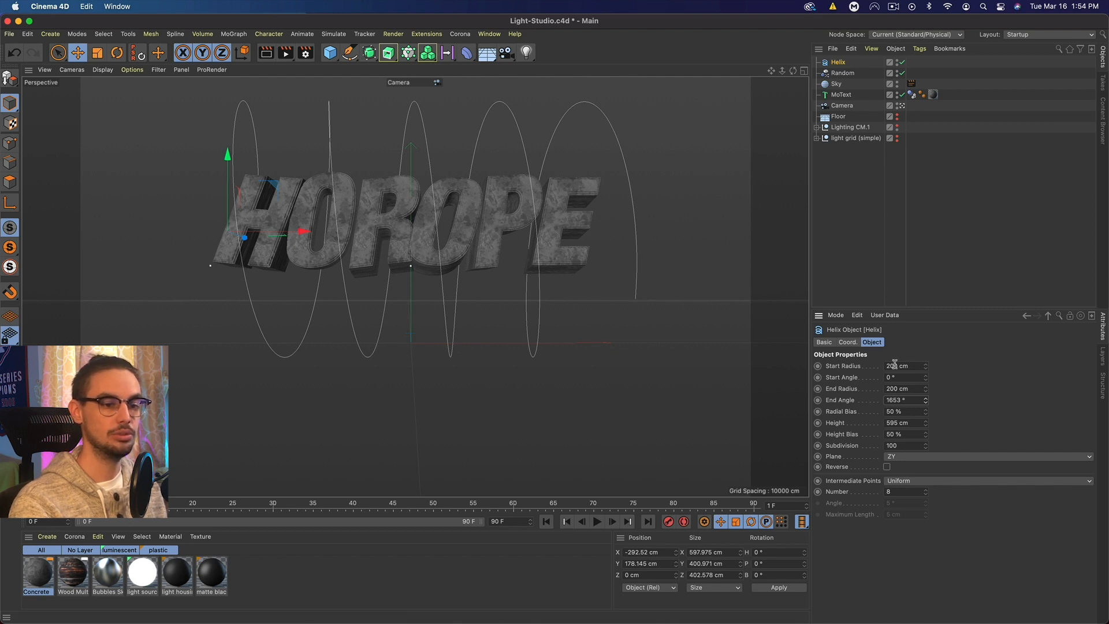
{"action": "type", "text": "12"}
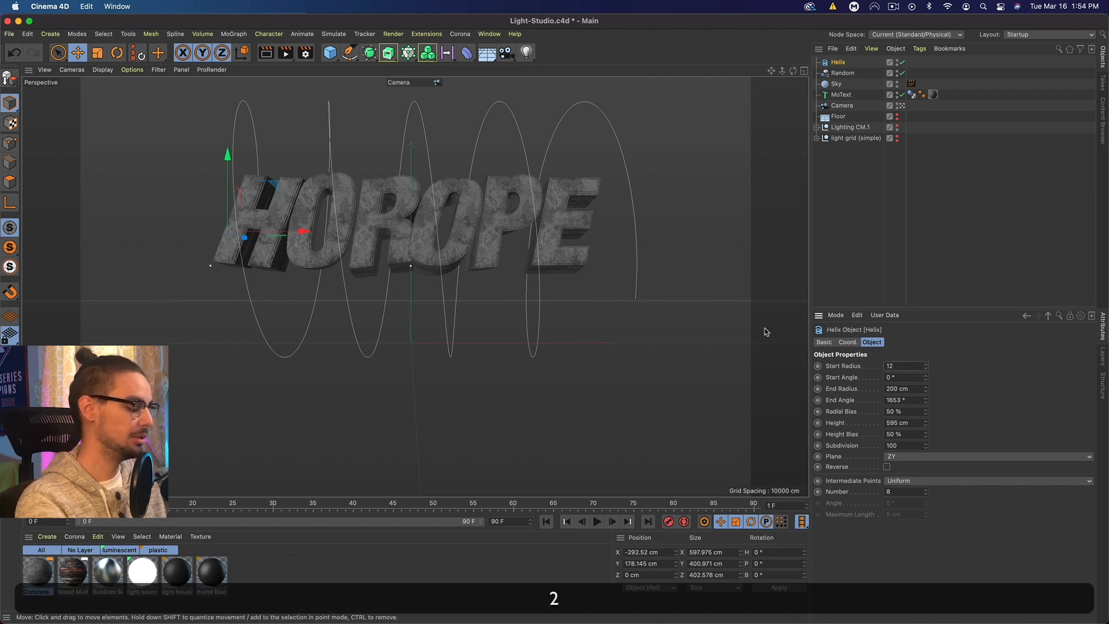
{"action": "type", "text": "120"}
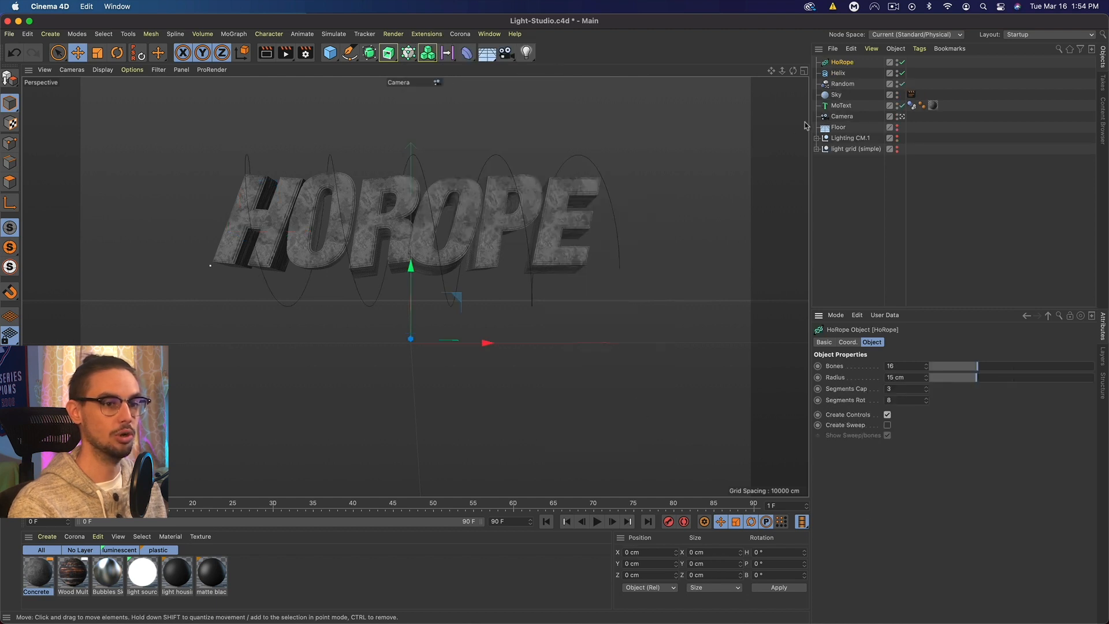
Create a HoRope object, parent the helix under it, and set a 2 cm radius.
{"action": "left_click", "coordinate": [839, 73]}
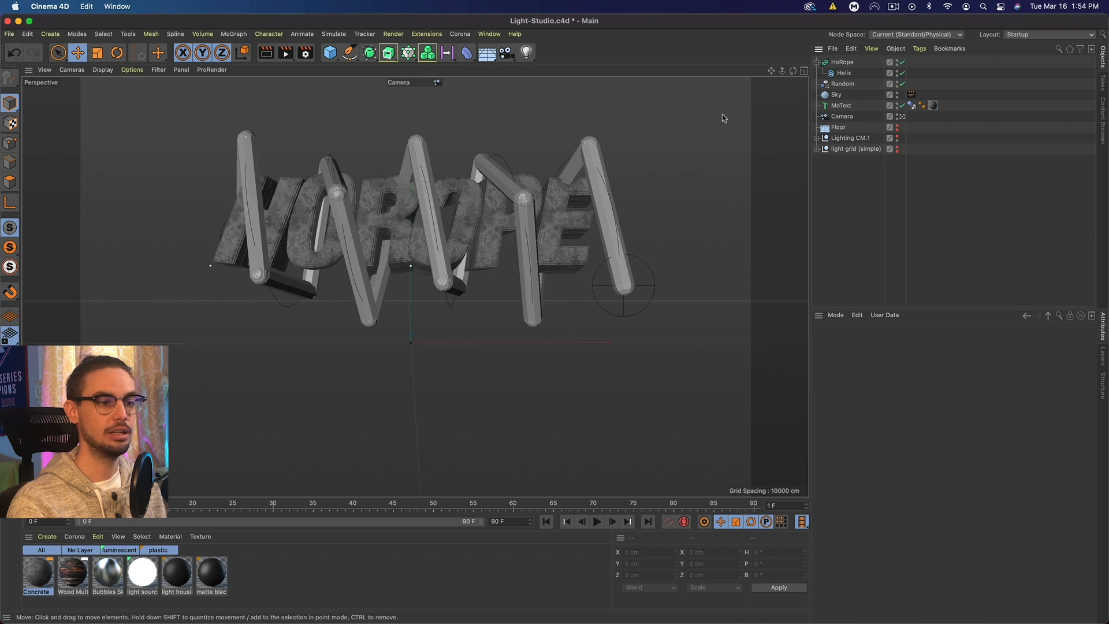
{"action": "left_click", "coordinate": [841, 61]}
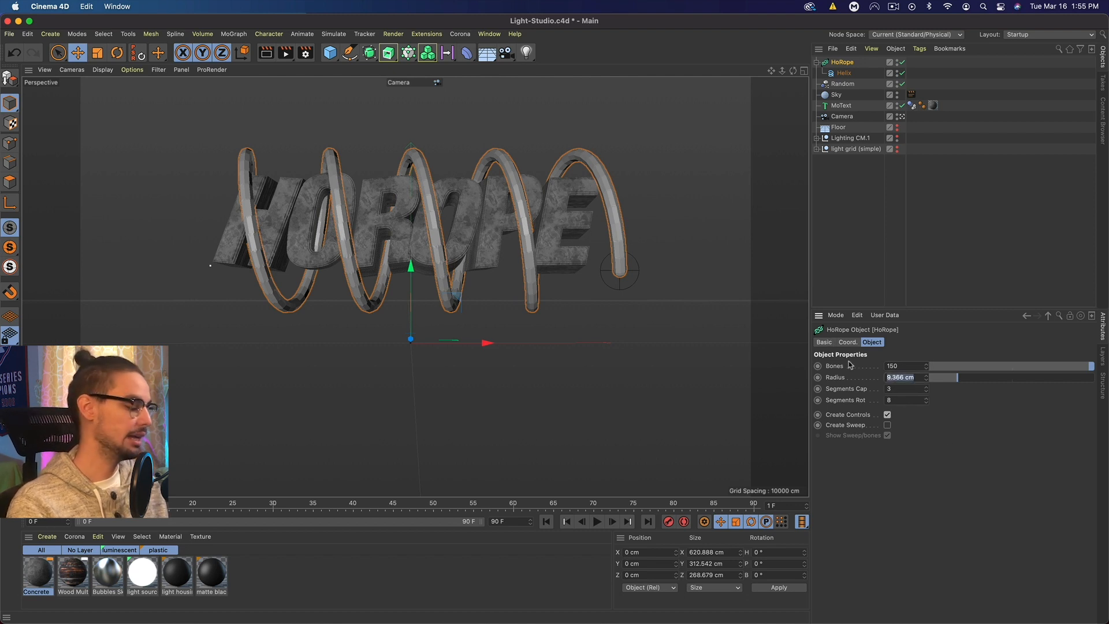
{"action": "type", "text": "2 cm"}
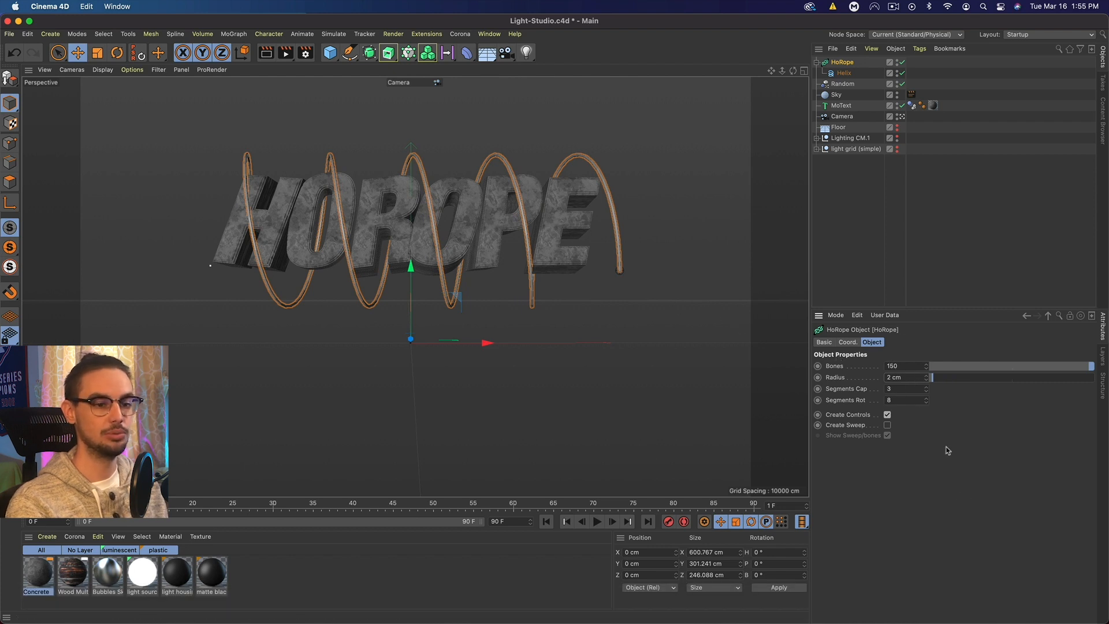
Enable Create Sweep on the HoRope and leave Create Controls unchecked.
{"action": "left_click", "coordinate": [887, 425]}
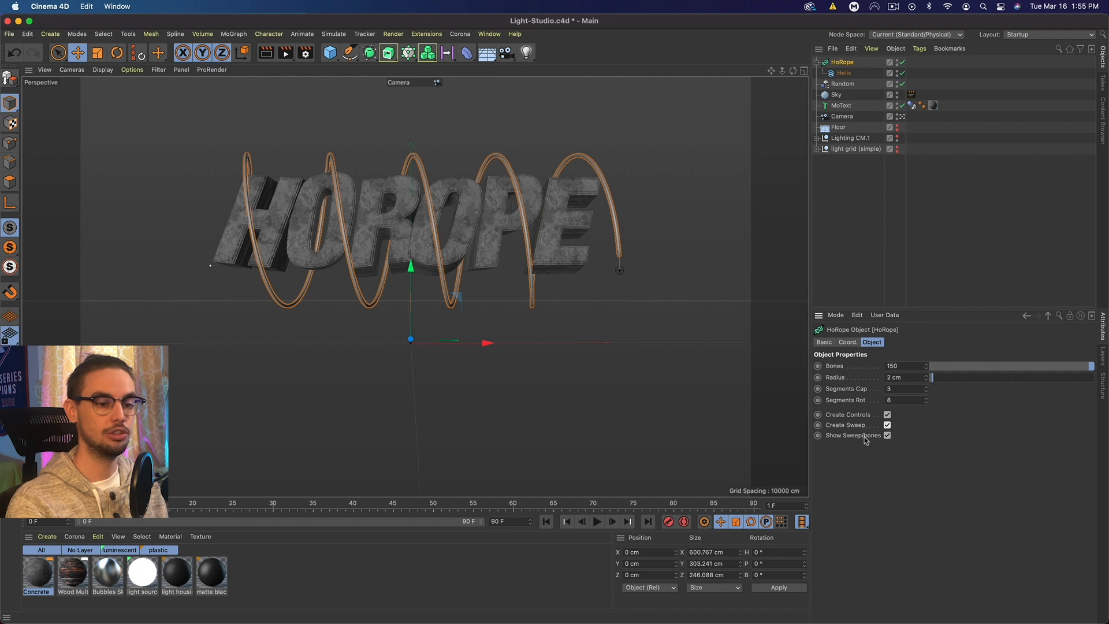
{"action": "left_click", "coordinate": [887, 415]}
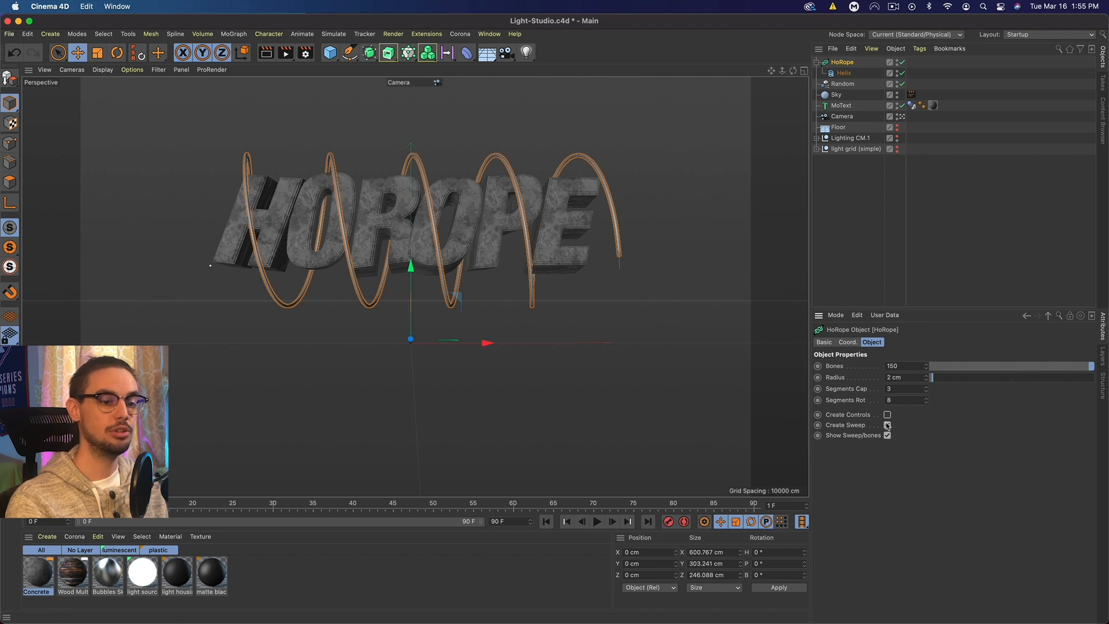
{"action": "left_click", "coordinate": [887, 415]}
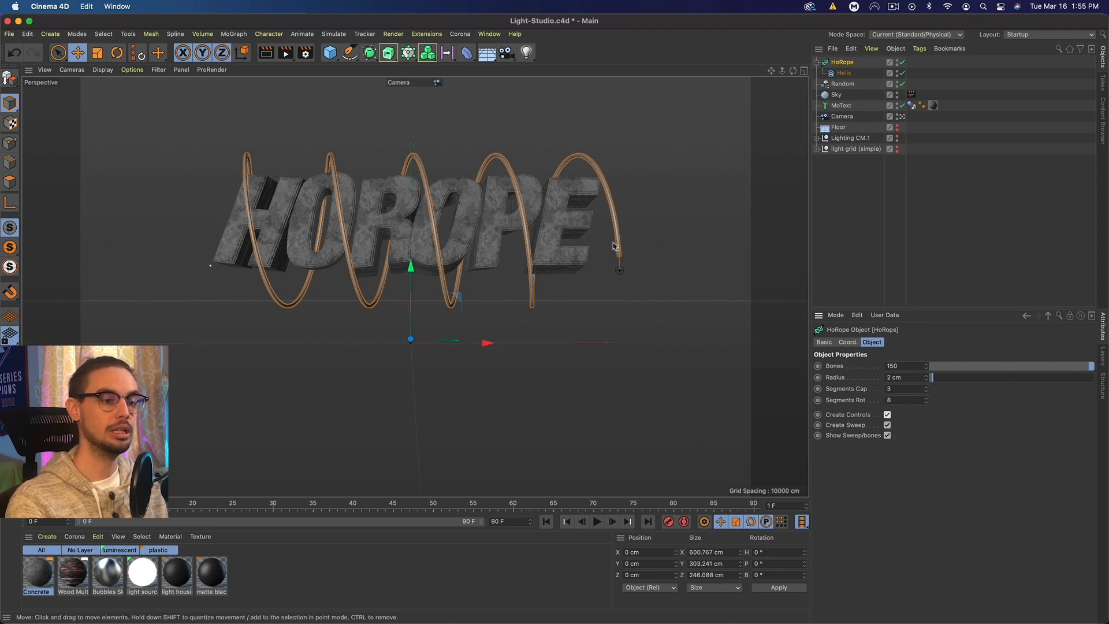
{"action": "mouse_move", "coordinate": [877, 419]}
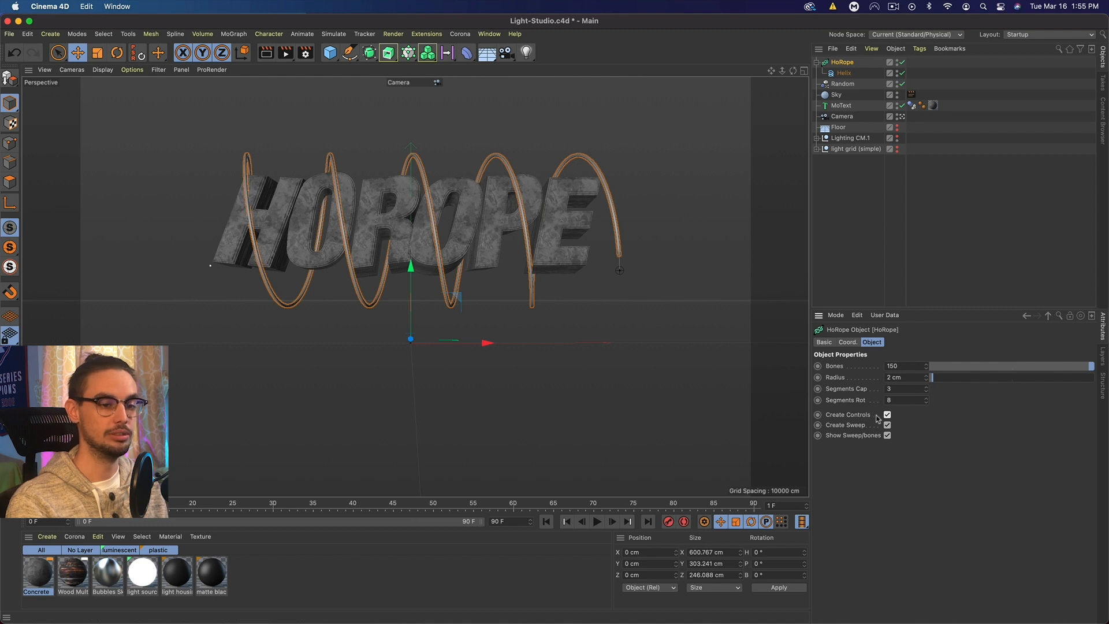
{"action": "left_click", "coordinate": [885, 414]}
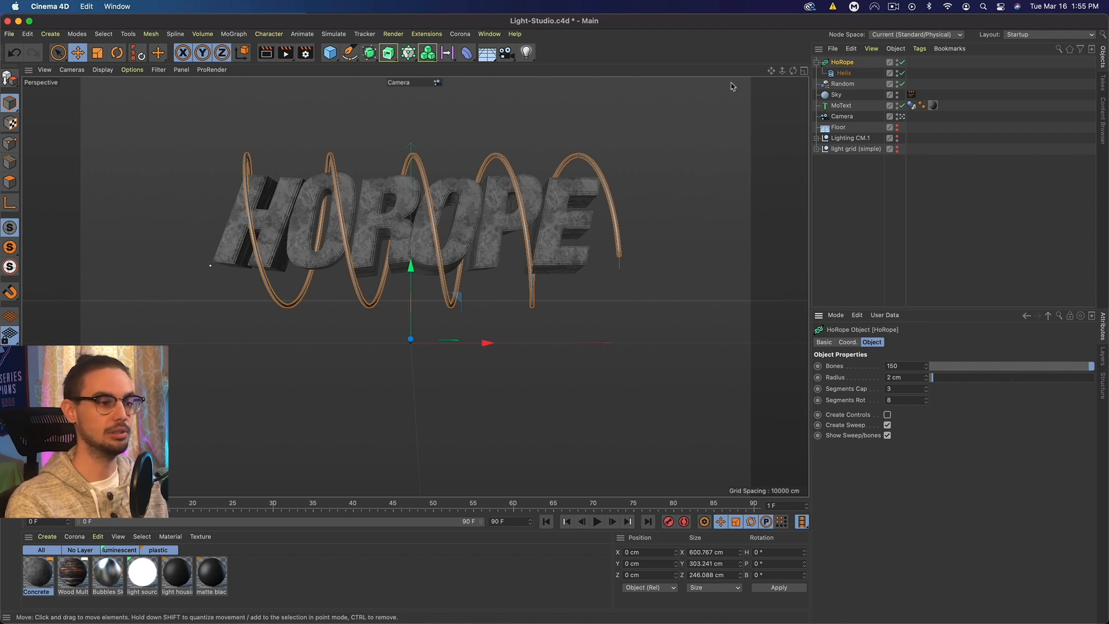
{"action": "mouse_move", "coordinate": [722, 92]}
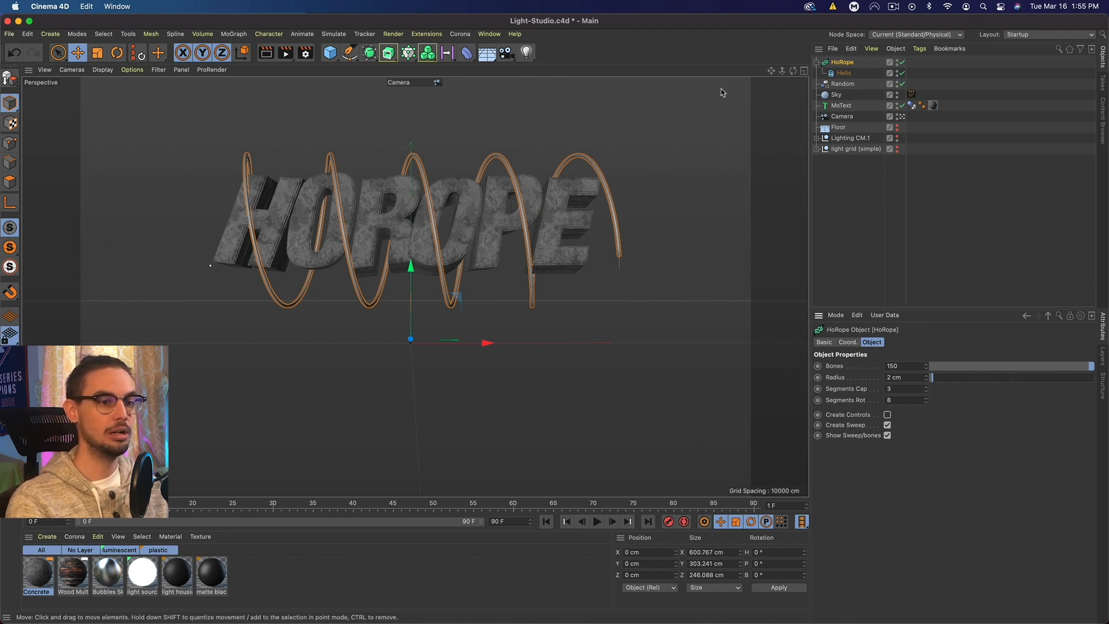
{"action": "mouse_move", "coordinate": [322, 177]}
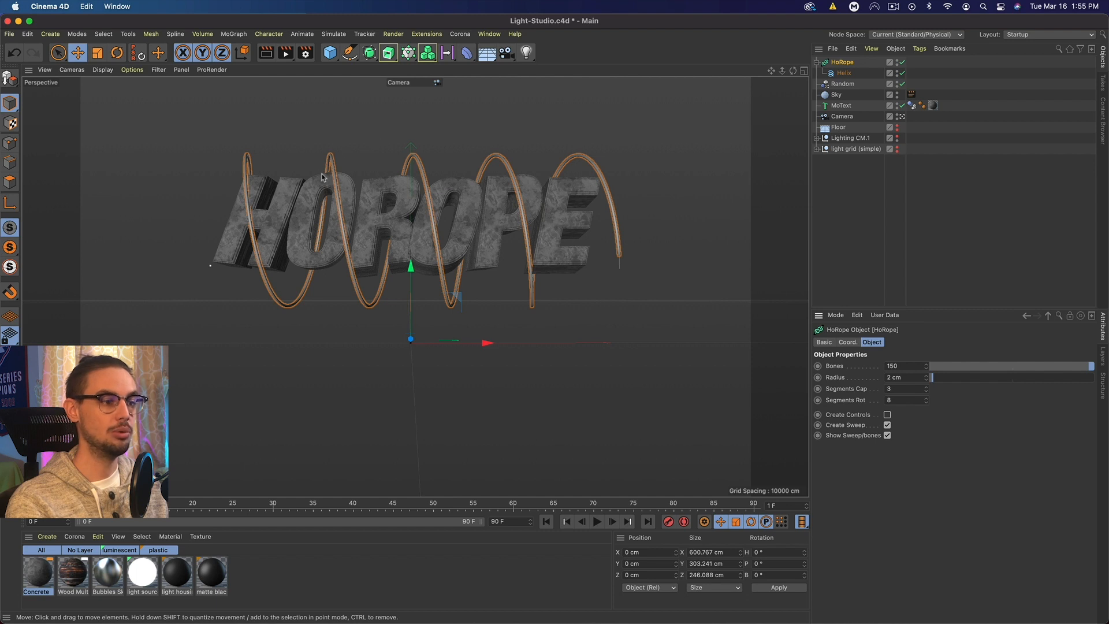
{"action": "mouse_move", "coordinate": [319, 178]}
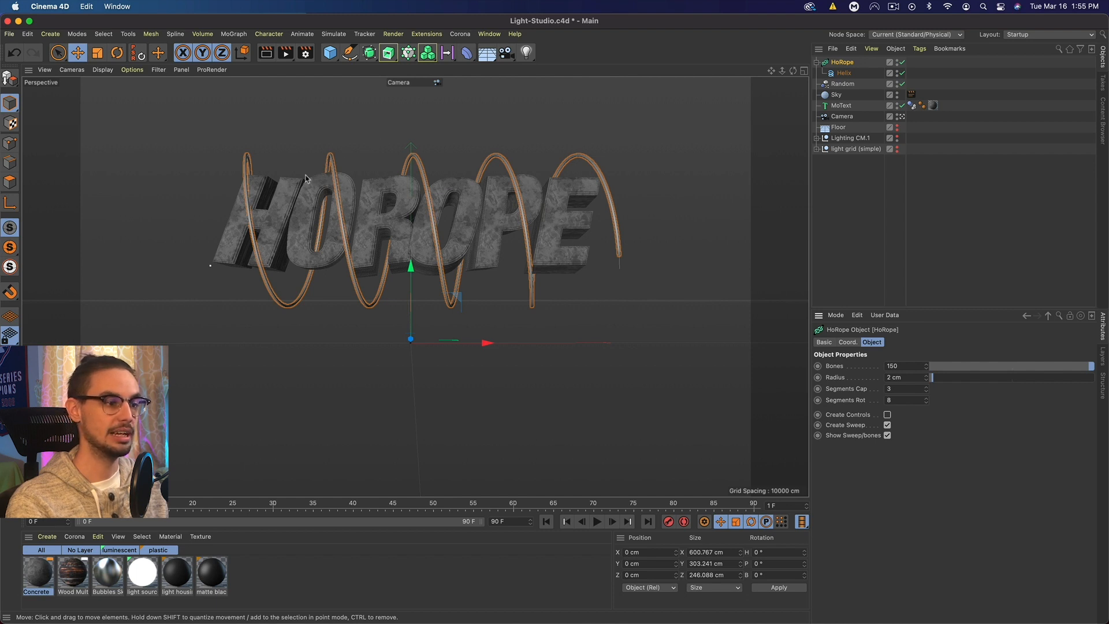
{"action": "mouse_move", "coordinate": [580, 168]}
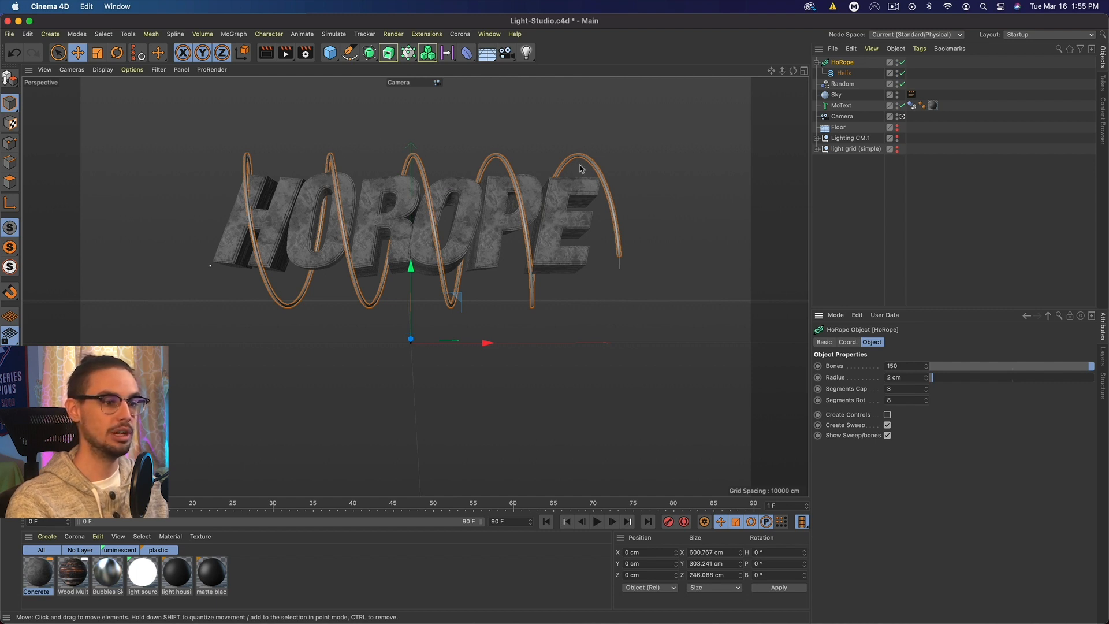
{"action": "mouse_move", "coordinate": [585, 186]}
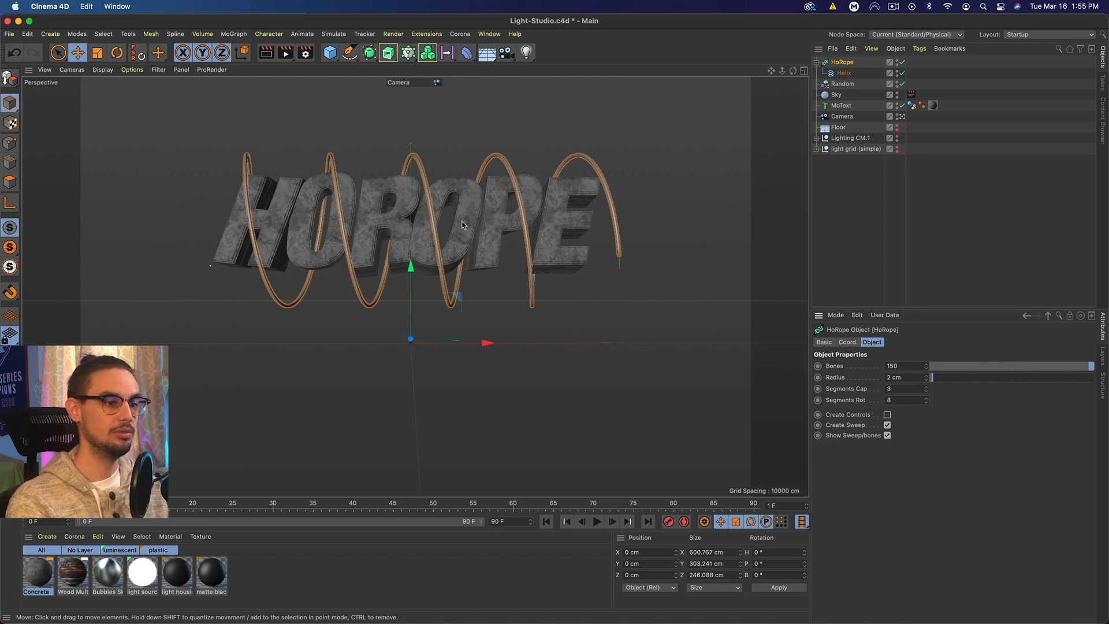
{"action": "mouse_move", "coordinate": [333, 168]}
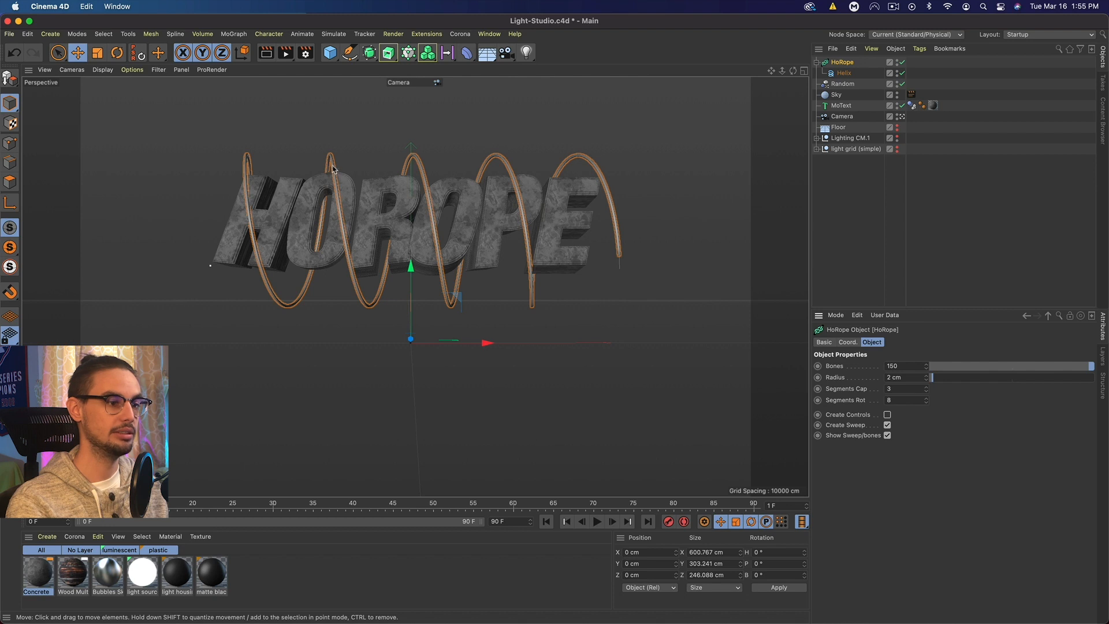
{"action": "mouse_move", "coordinate": [225, 245]}
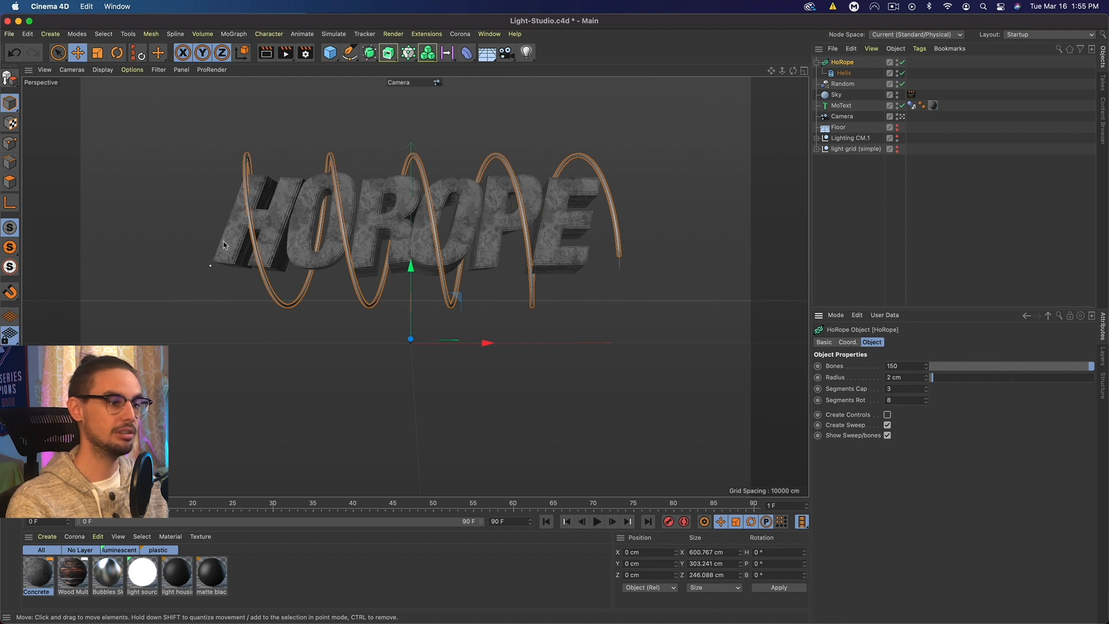
Move the HoRope rope about 39 cm right along X, then select its helix.
{"action": "left_click_drag", "start_coordinate": [410, 343], "coordinate": [488, 343]}
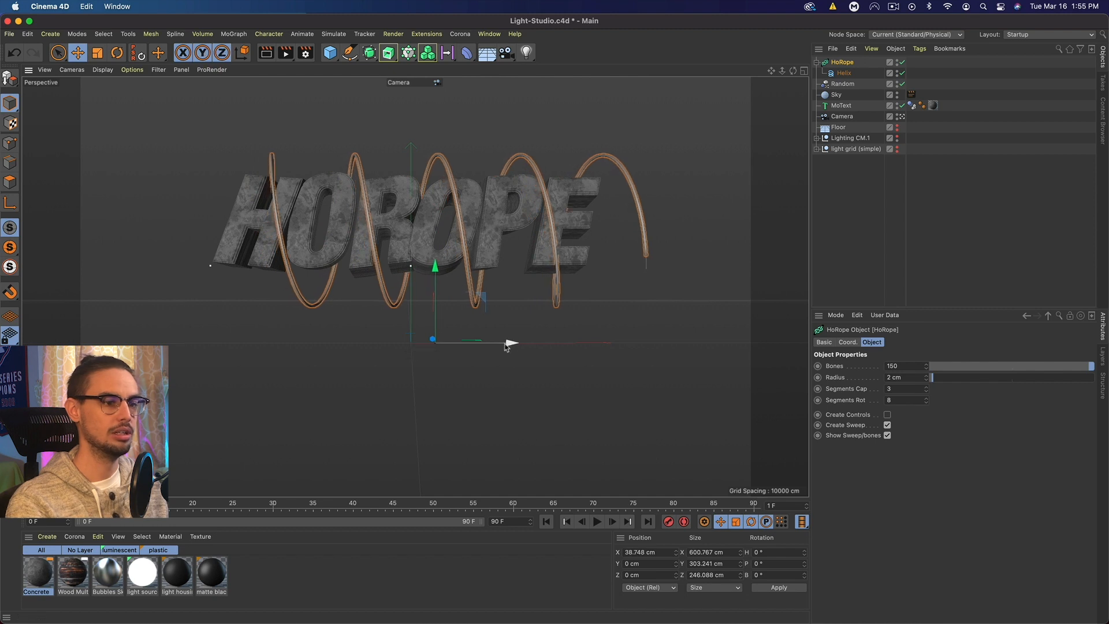
{"action": "left_click", "coordinate": [842, 73]}
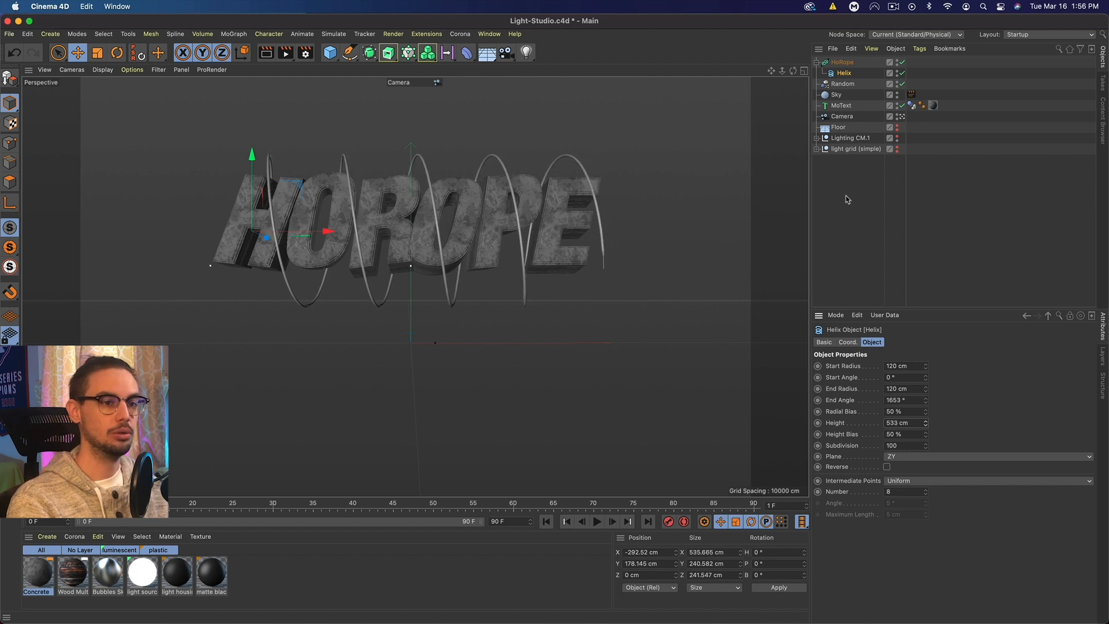
{"action": "left_click", "coordinate": [843, 83]}
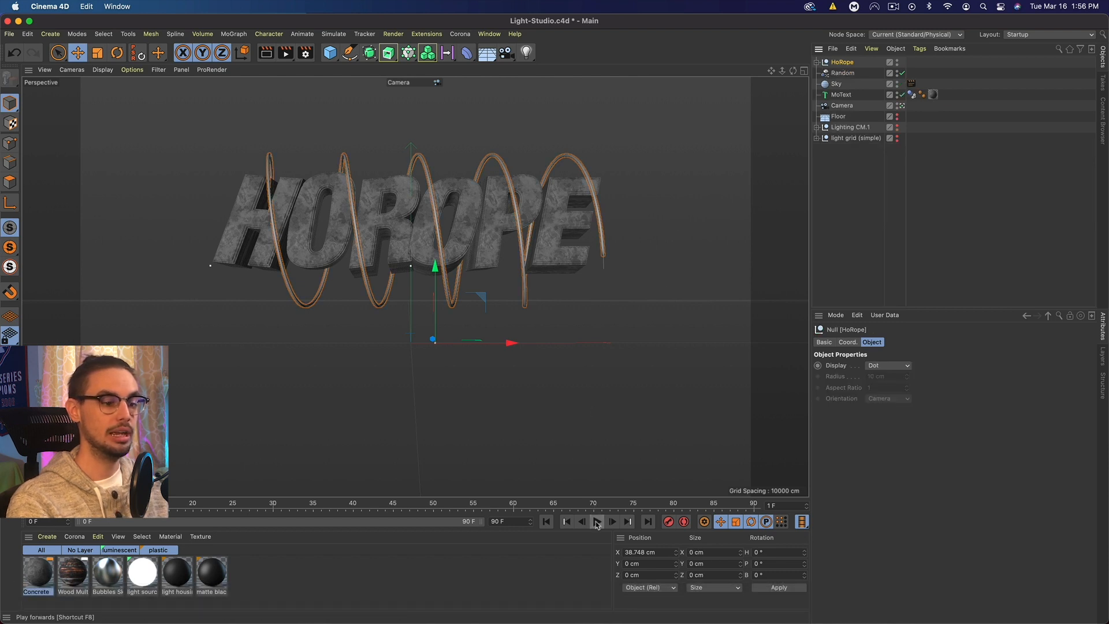
Play the rope simulation until the rope drapes in loops, then stop playback.
{"action": "left_click", "coordinate": [595, 521]}
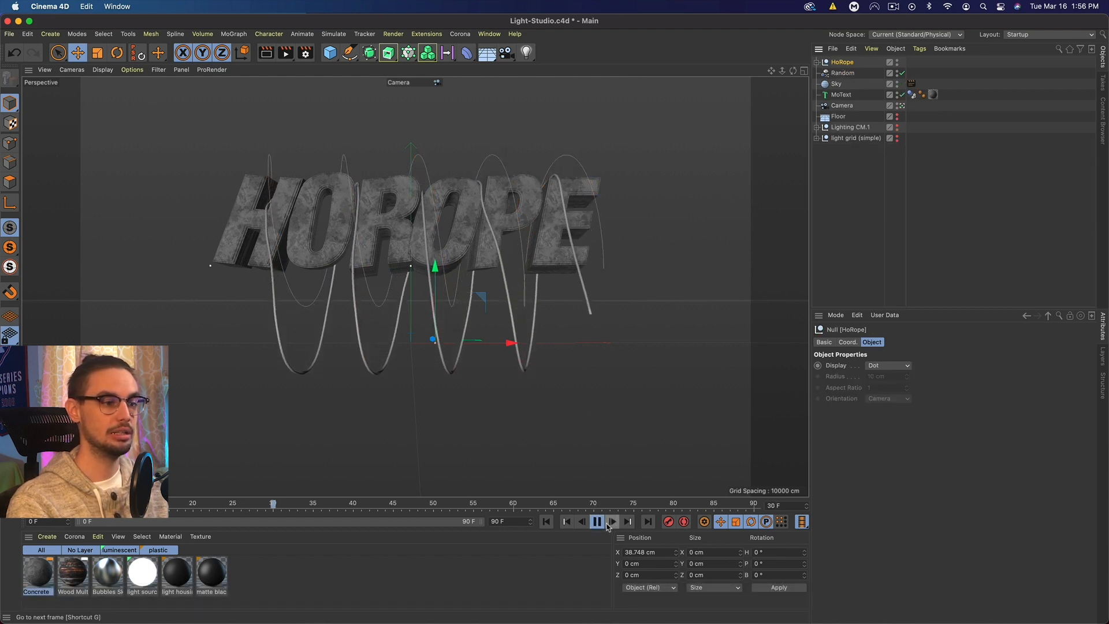
{"action": "left_click", "coordinate": [611, 521]}
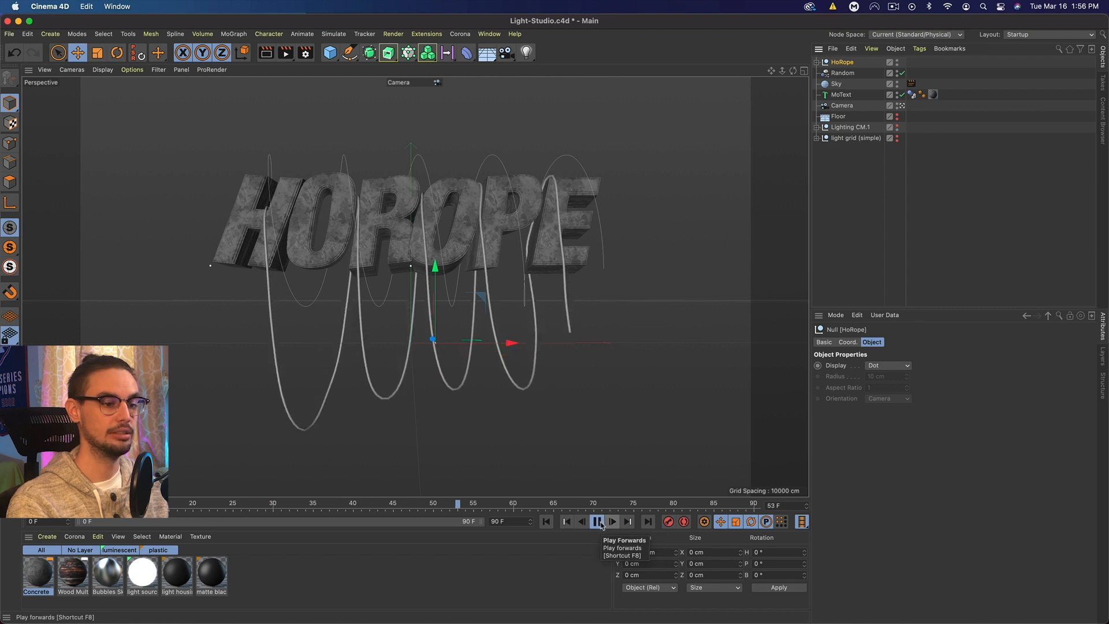
{"action": "left_click", "coordinate": [596, 521]}
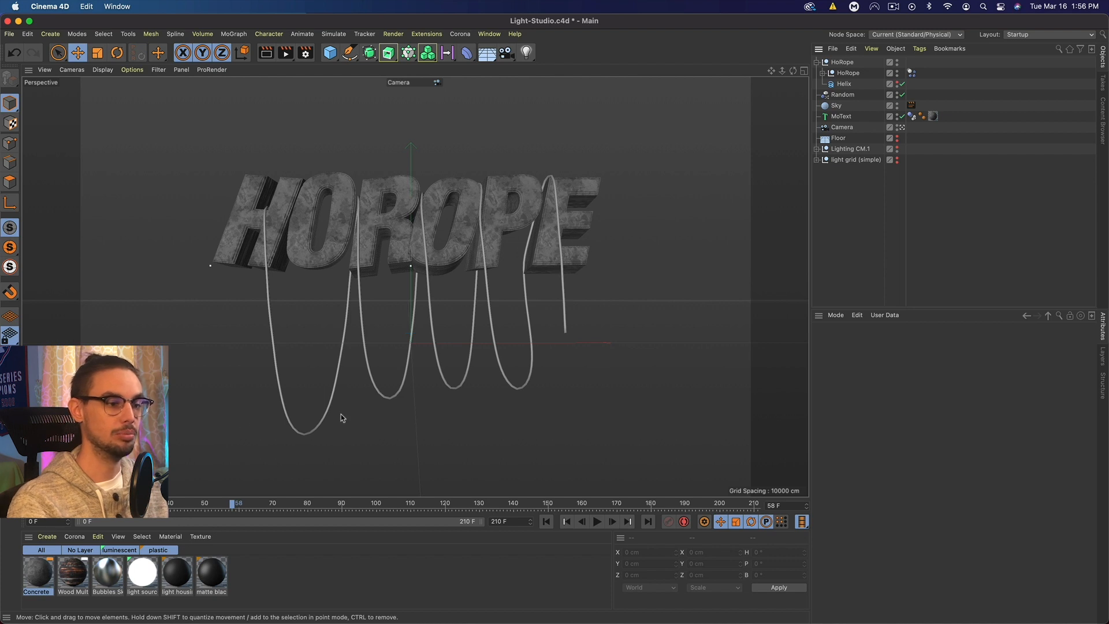
{"action": "mouse_move", "coordinate": [495, 361]}
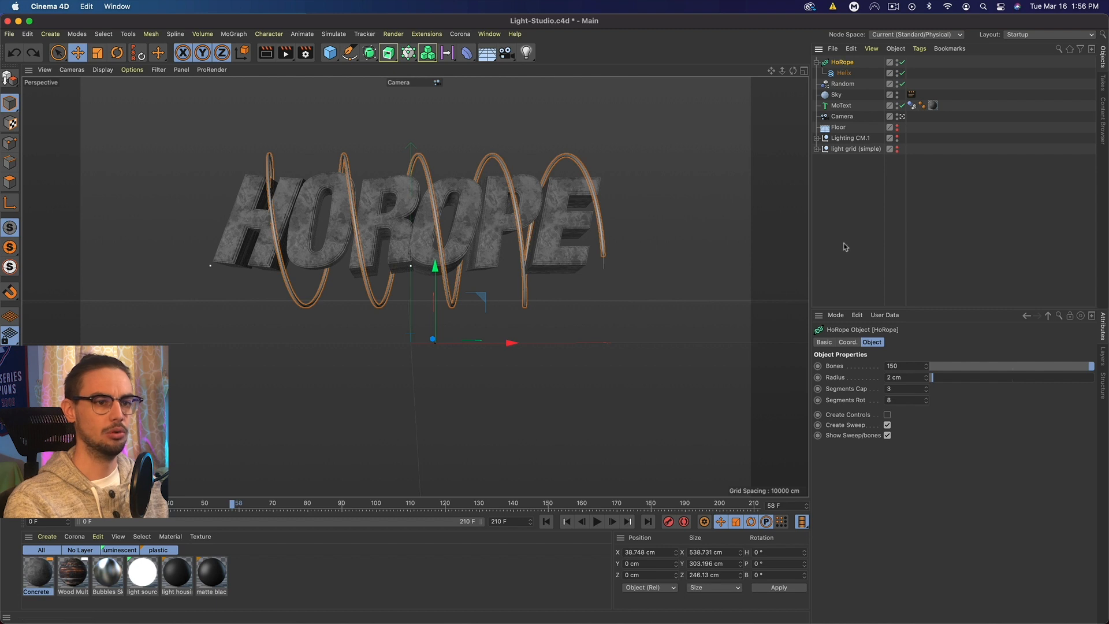
Duplicate HoRope into HoRope.1 and change the copy's radius.
{"action": "left_click", "coordinate": [843, 73]}
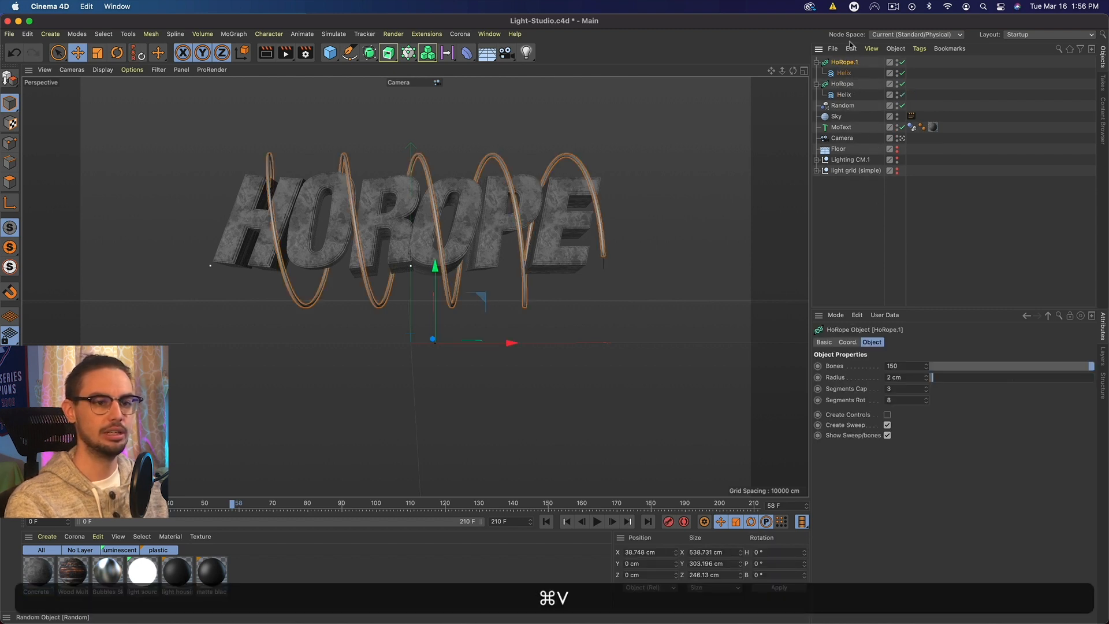
{"action": "left_click", "coordinate": [905, 377]}
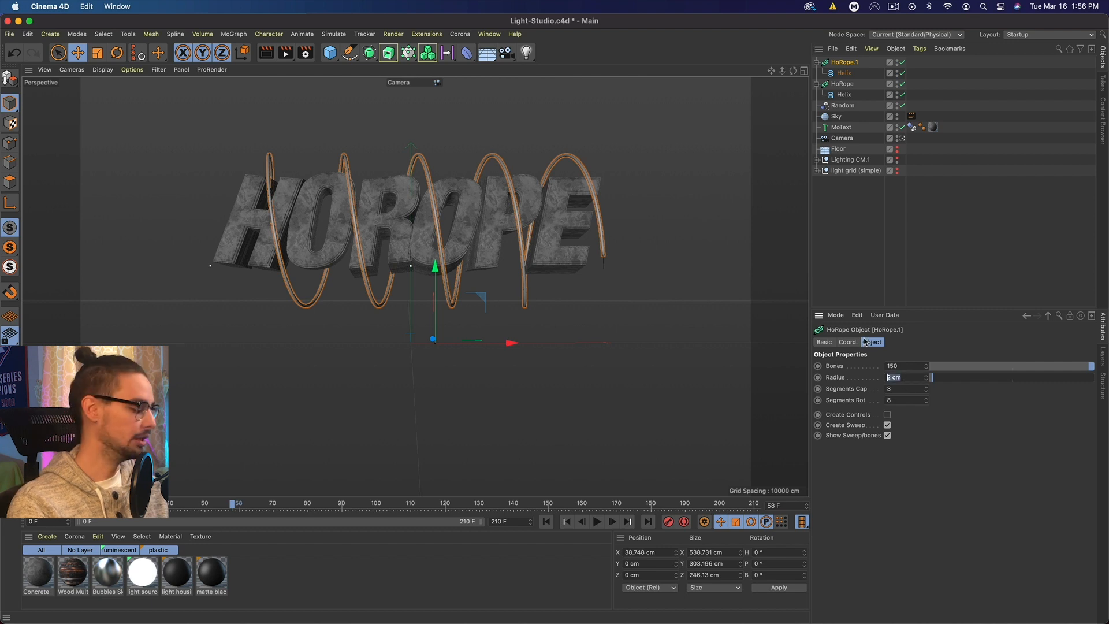
{"action": "left_click", "coordinate": [843, 73]}
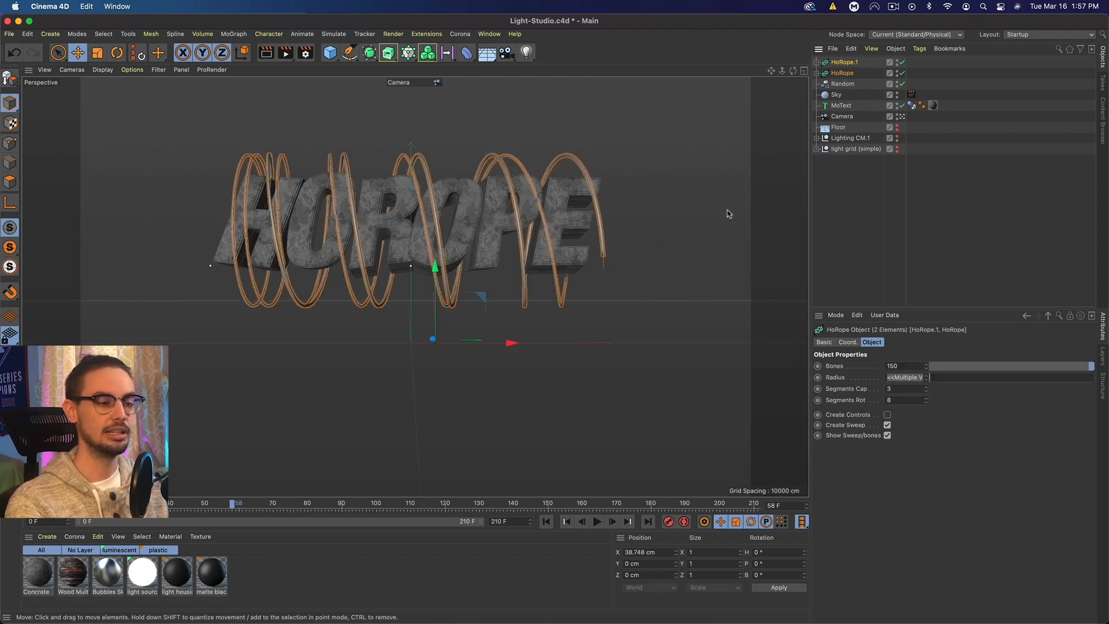
Convert both HoRope ropes to editable objects, expand them and select the Bones group.
{"action": "left_click", "coordinate": [815, 73]}
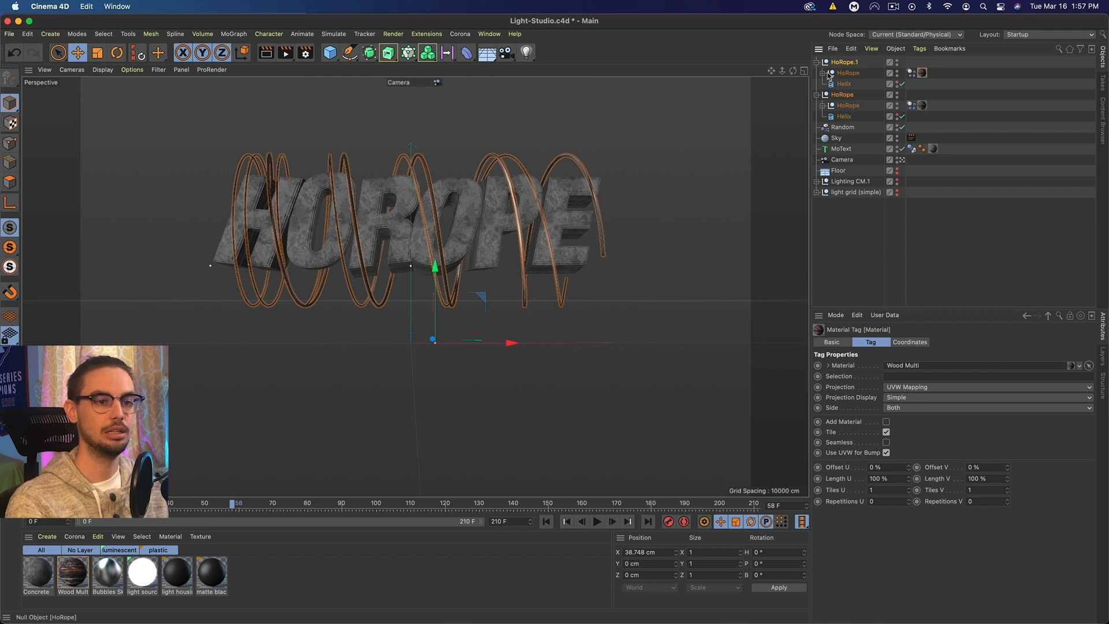
{"action": "left_click", "coordinate": [832, 84]}
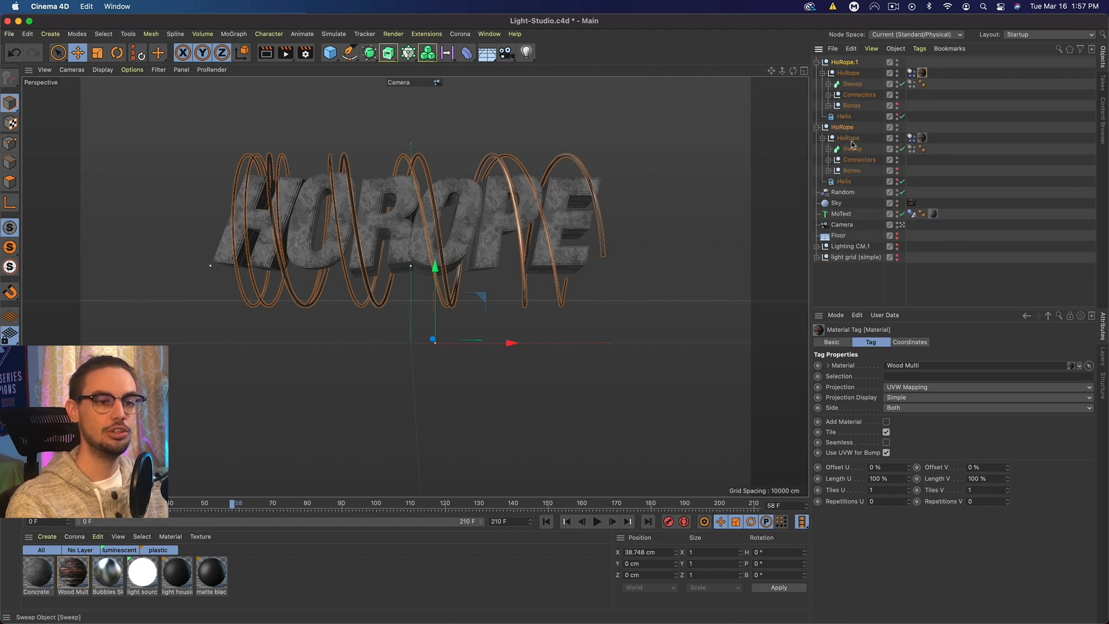
{"action": "left_click", "coordinate": [850, 104]}
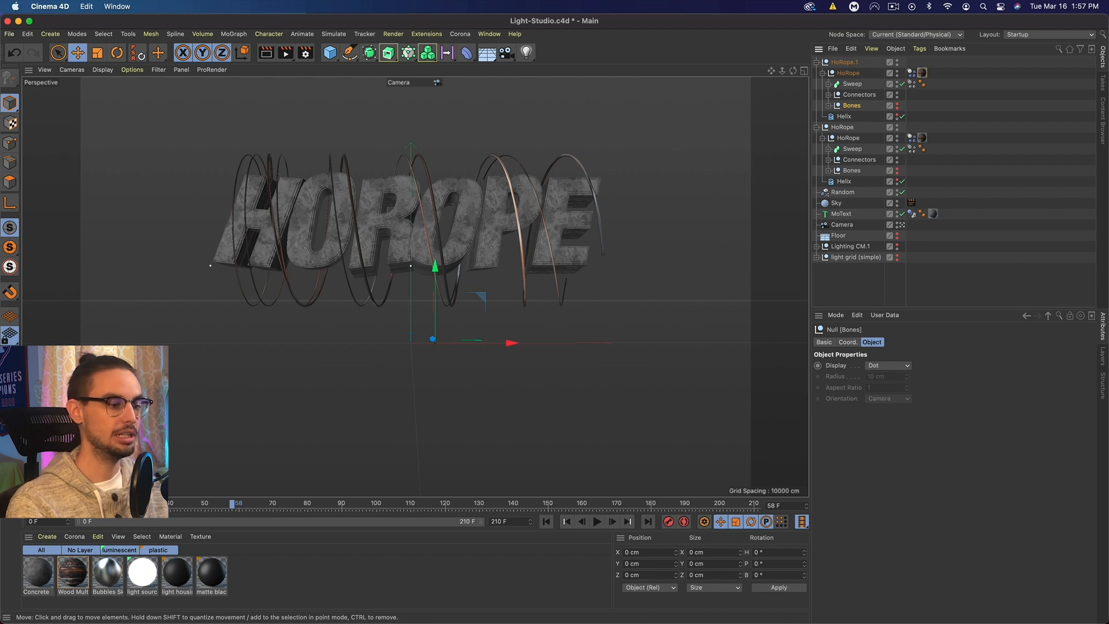
Play back the simulation to watch both ropes drop into loops below HOROPE.
{"action": "left_click", "coordinate": [596, 521]}
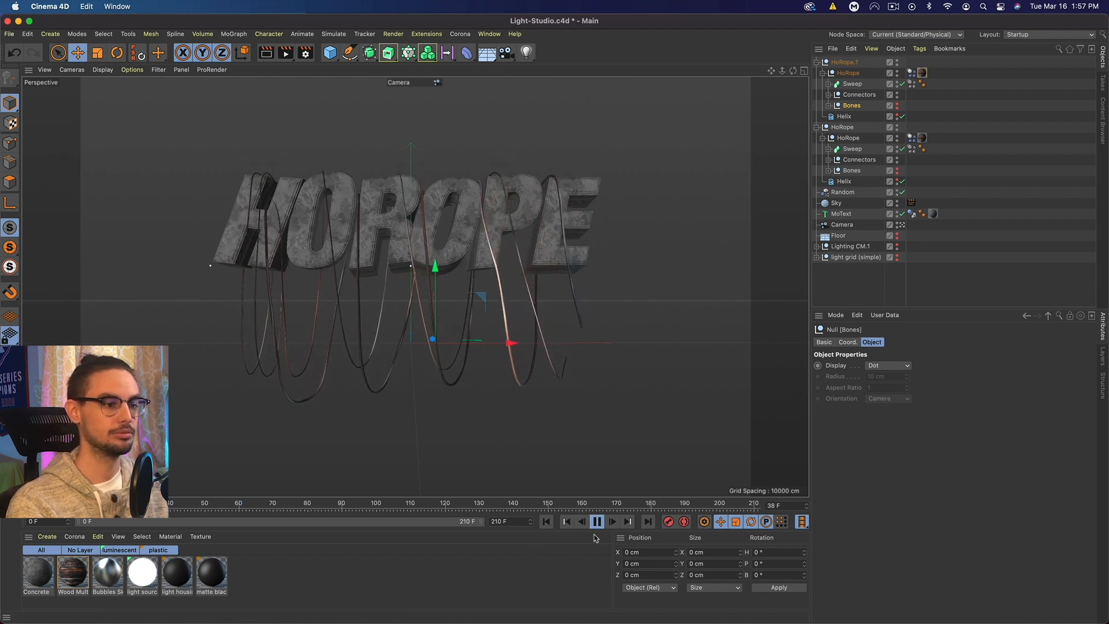
{"action": "left_click", "coordinate": [596, 521]}
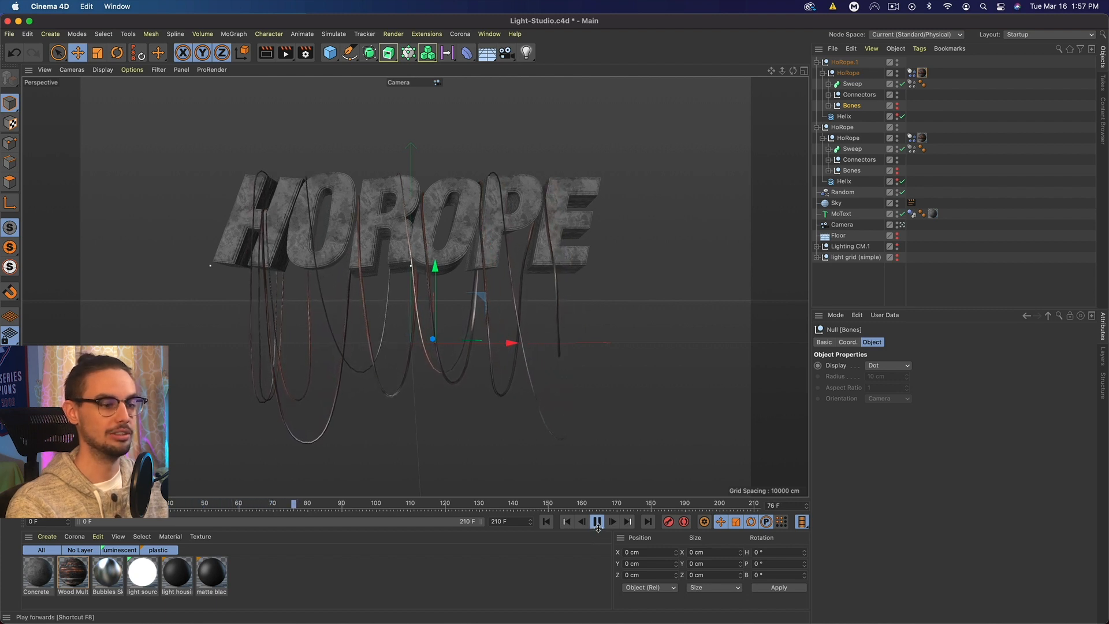
{"action": "left_click", "coordinate": [596, 521]}
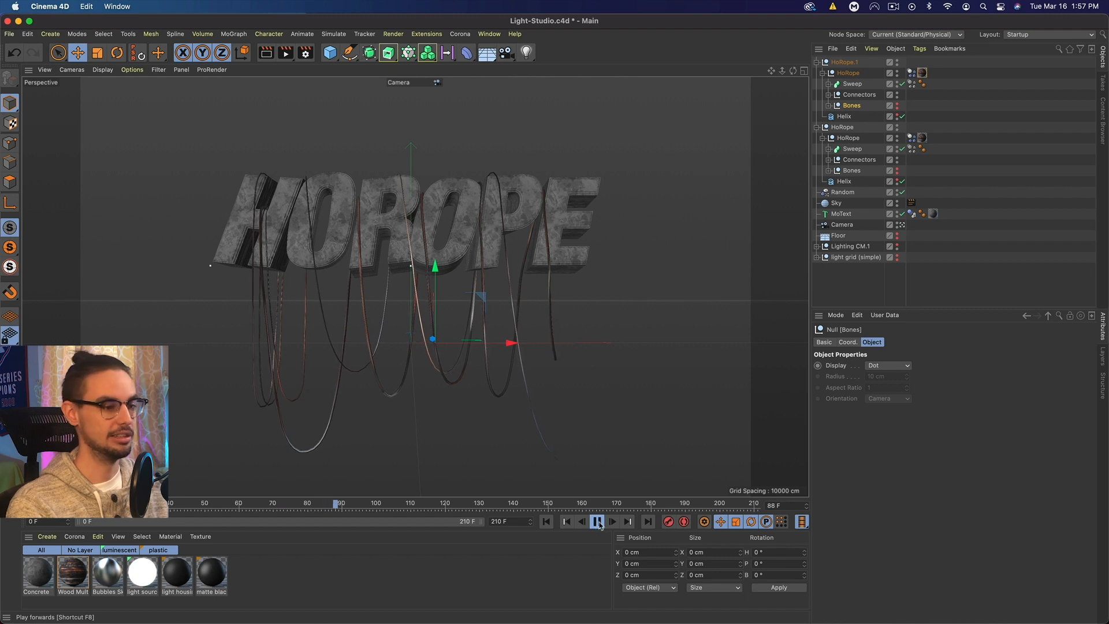
{"action": "left_click", "coordinate": [598, 521]}
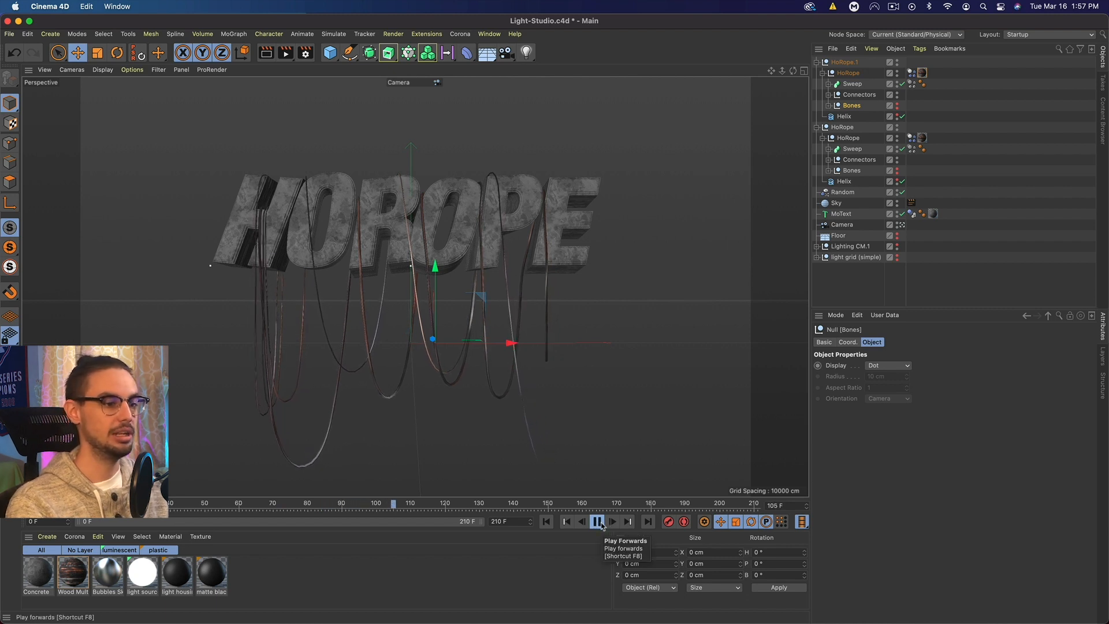
{"action": "left_click", "coordinate": [596, 521]}
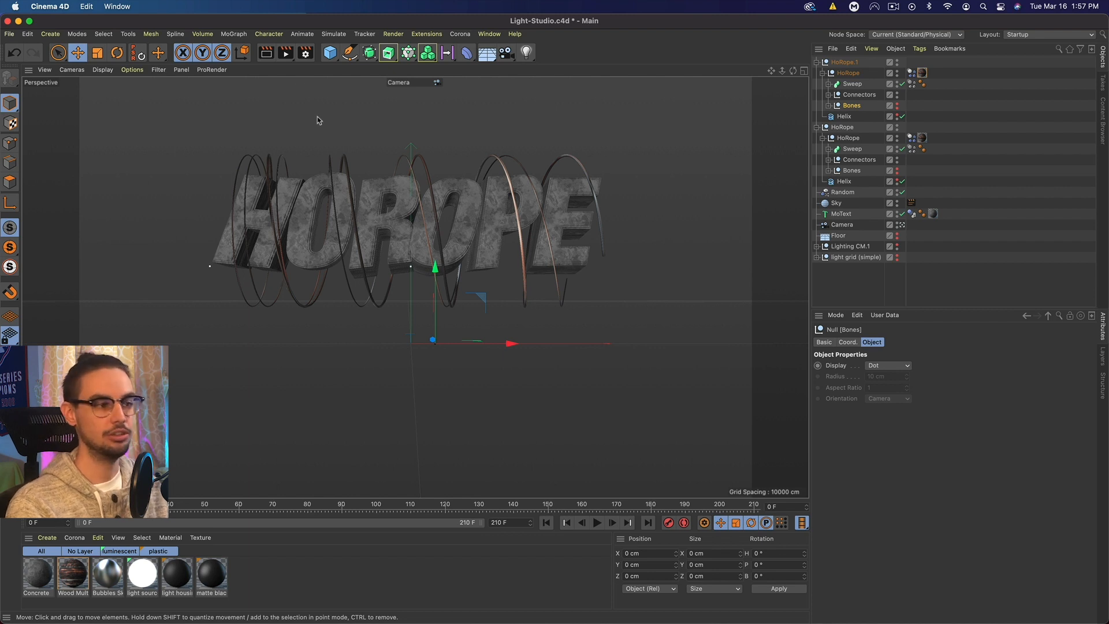
{"action": "left_click", "coordinate": [333, 34]}
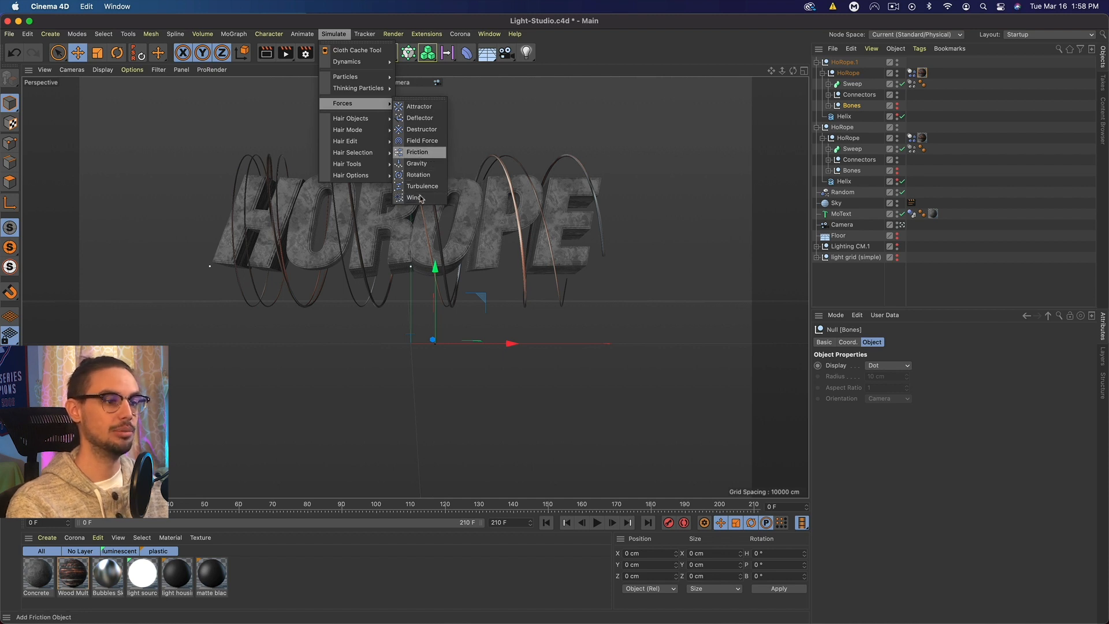
Add a 35 cm Turbulence force and preview the ropes swaying during playback.
{"action": "left_click", "coordinate": [422, 185]}
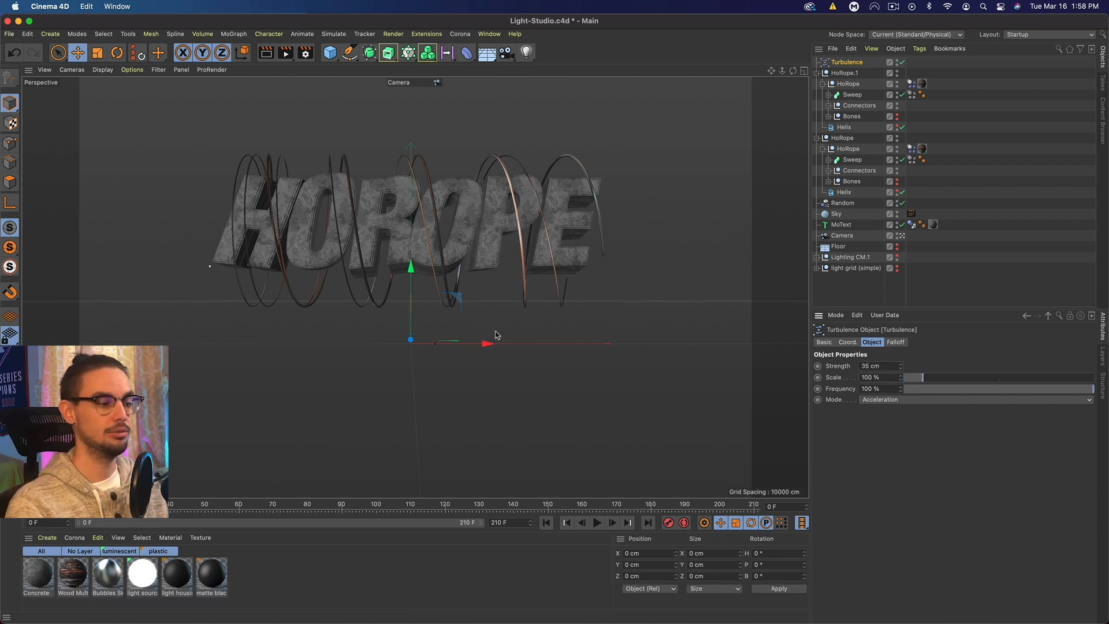
{"action": "left_click", "coordinate": [596, 522]}
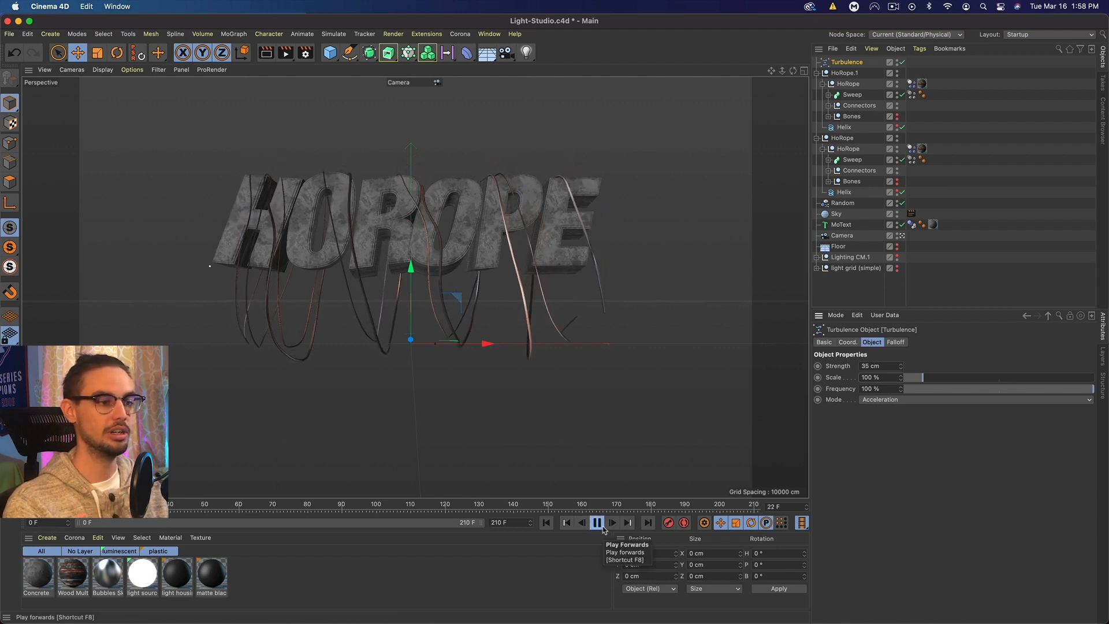
{"action": "left_click", "coordinate": [599, 522]}
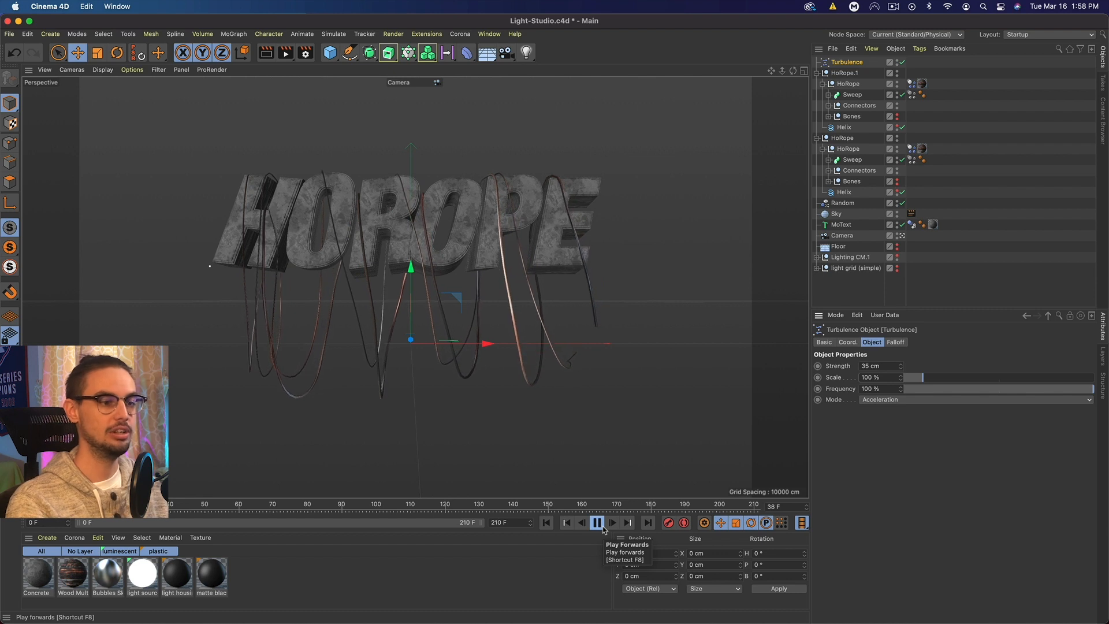
{"action": "left_click", "coordinate": [596, 522]}
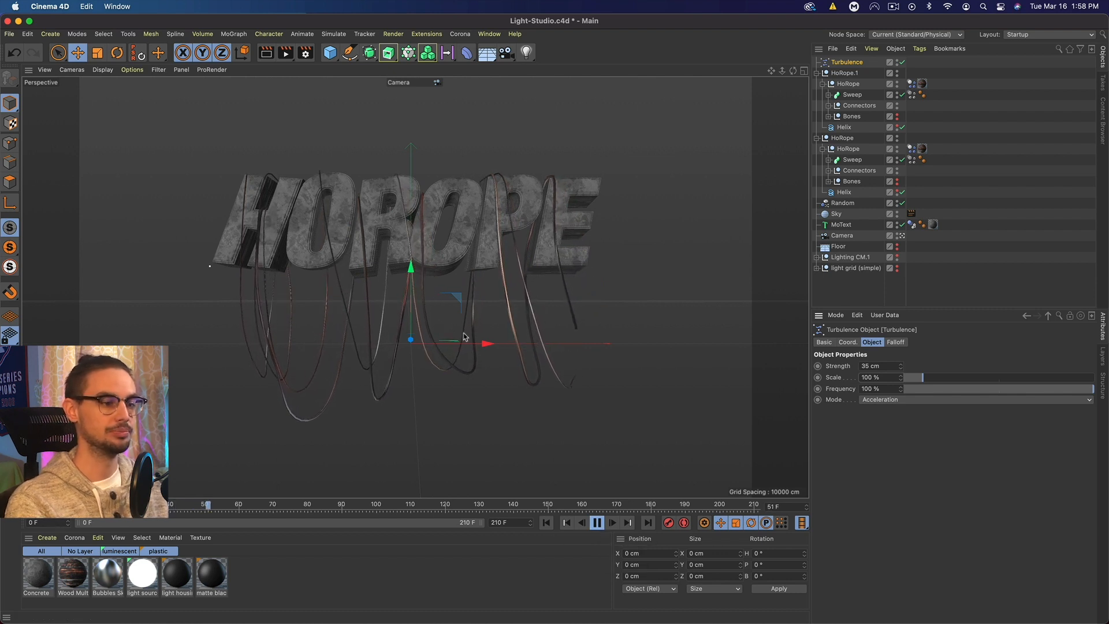
{"action": "left_click", "coordinate": [598, 522]}
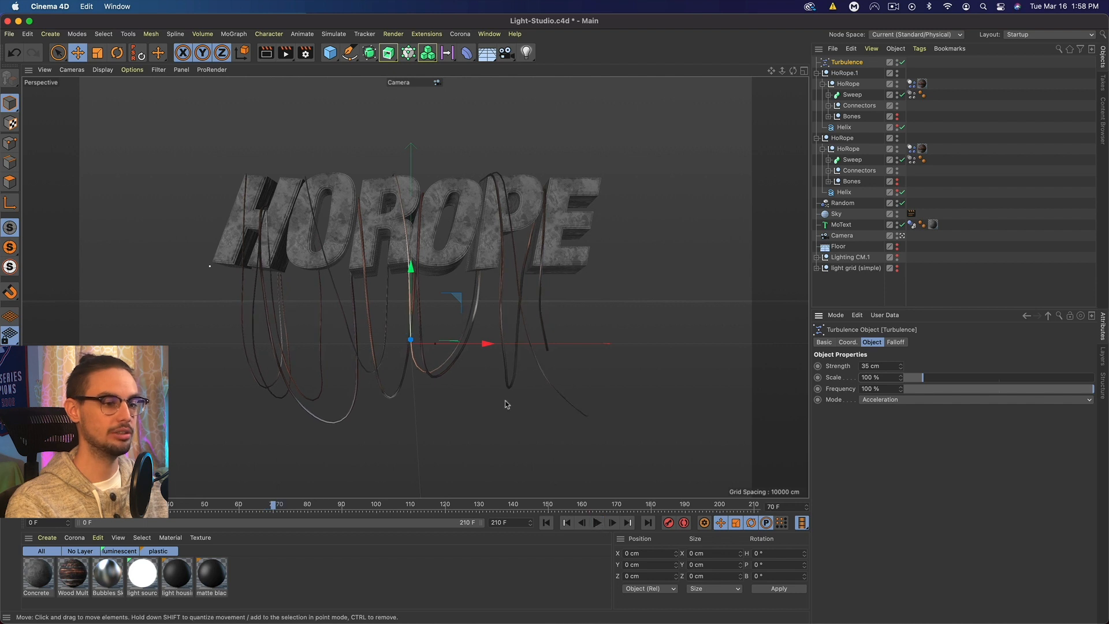
{"action": "left_click", "coordinate": [596, 522]}
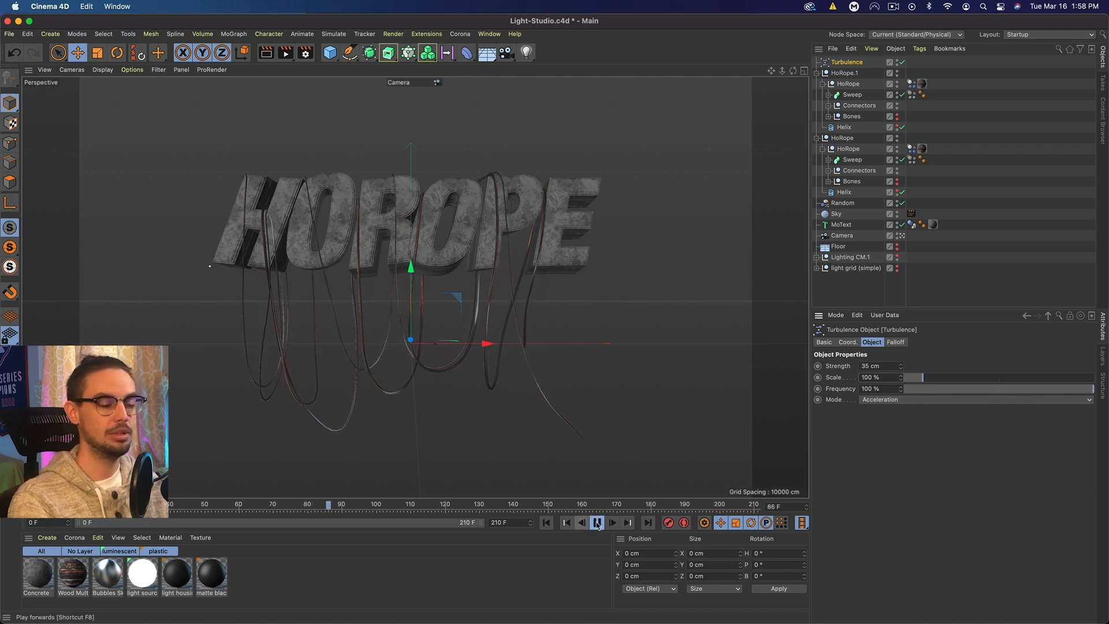
{"action": "left_click", "coordinate": [596, 522]}
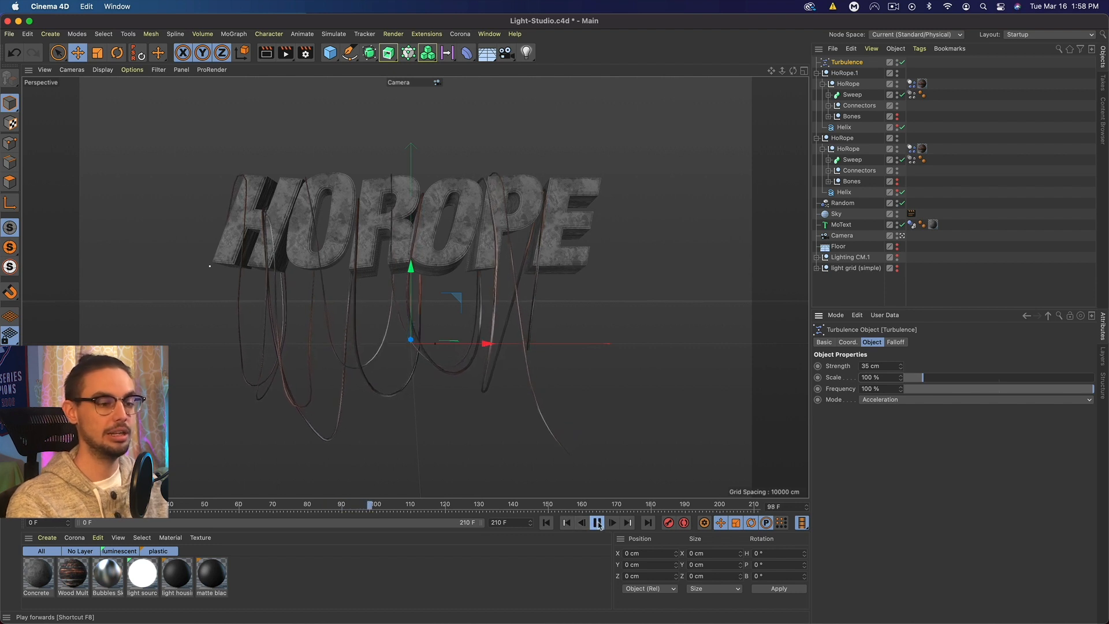
{"action": "left_click", "coordinate": [598, 522]}
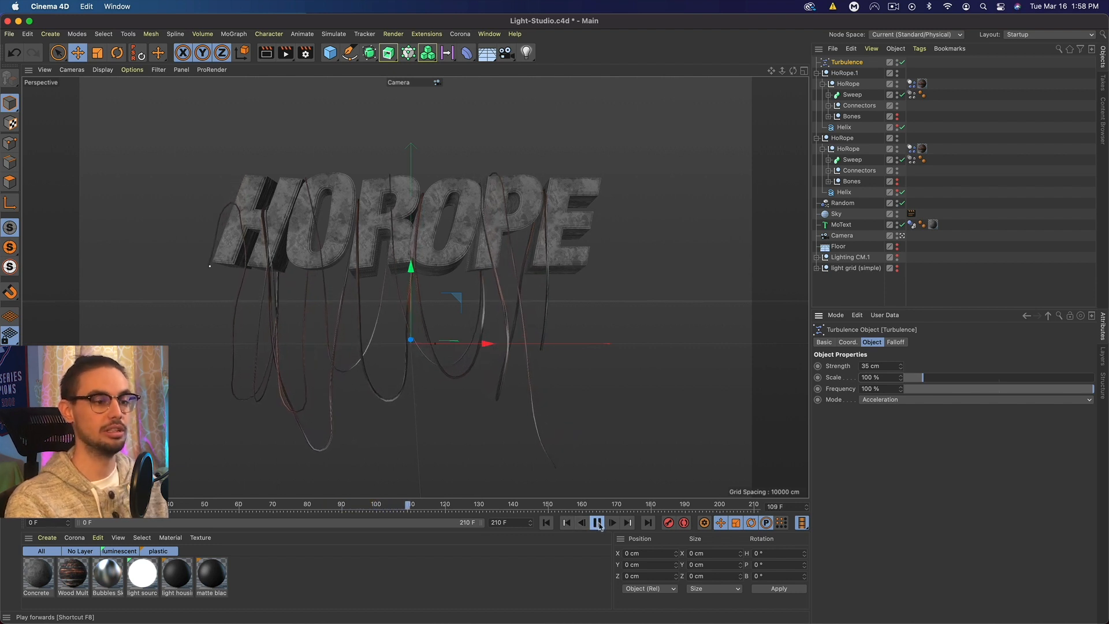
{"action": "left_click", "coordinate": [598, 522]}
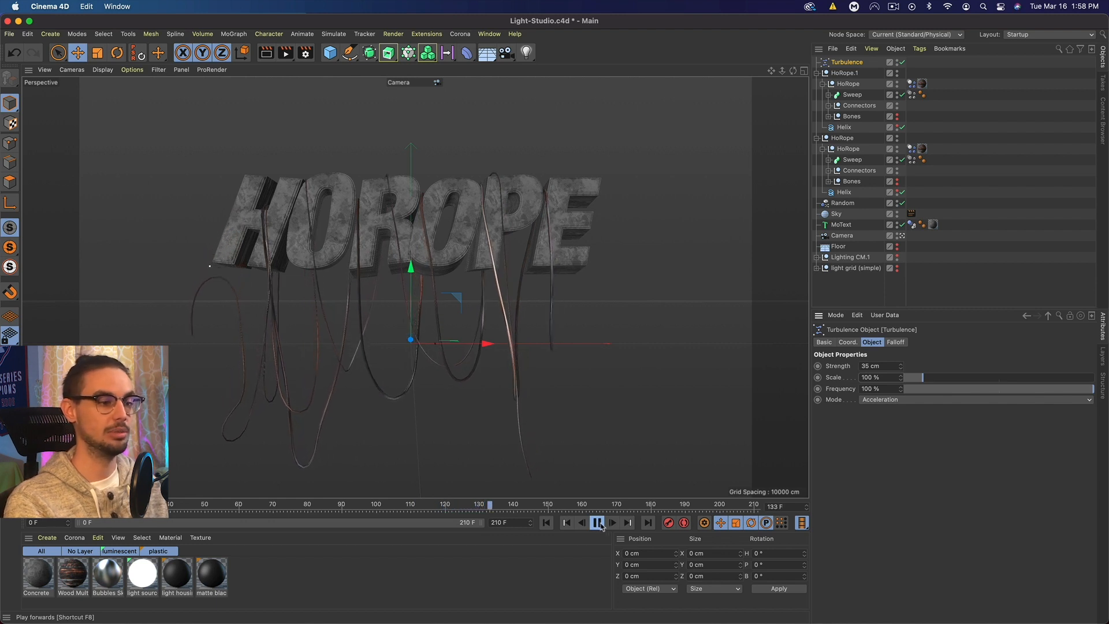
{"action": "left_click", "coordinate": [599, 522]}
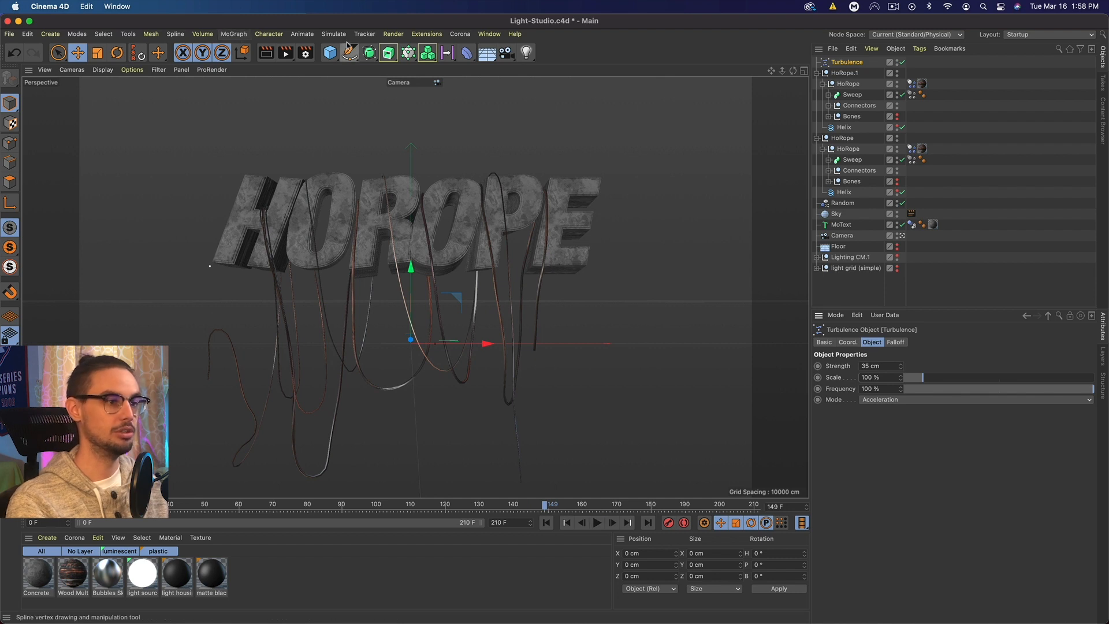
Add a Wind force with a wind speed of 15 cm.
{"action": "left_click", "coordinate": [333, 34]}
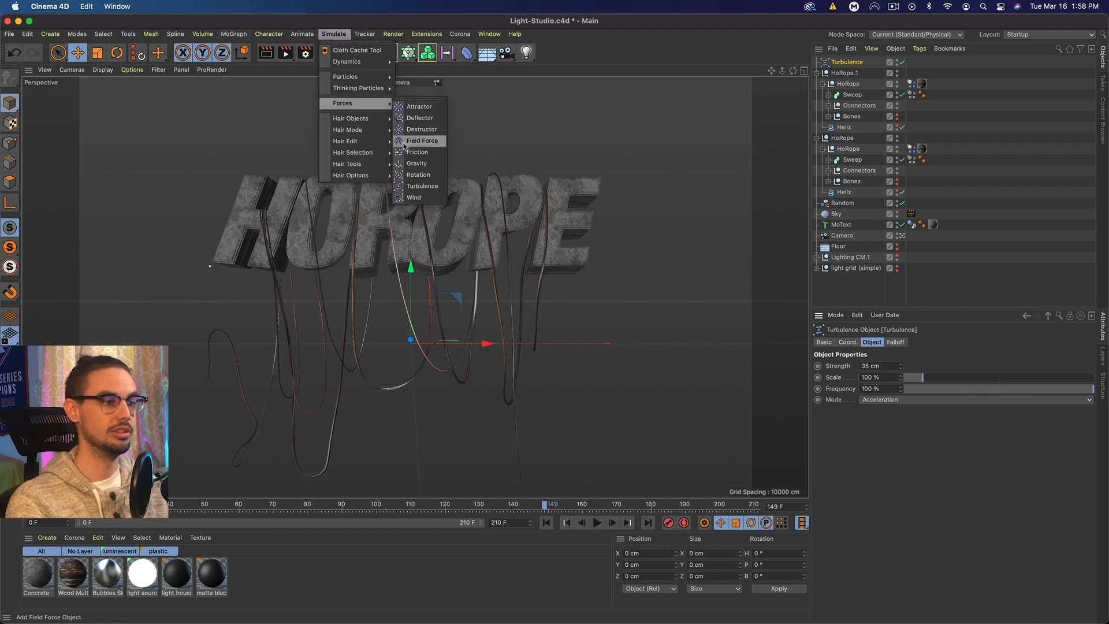
{"action": "mouse_move", "coordinate": [422, 186]}
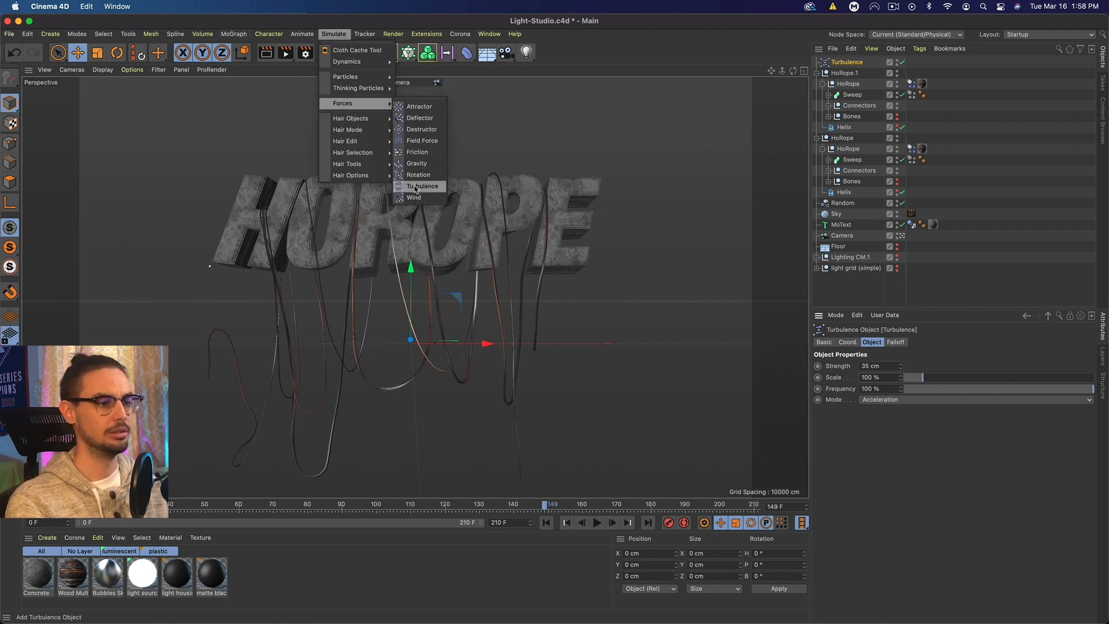
{"action": "left_click", "coordinate": [413, 197]}
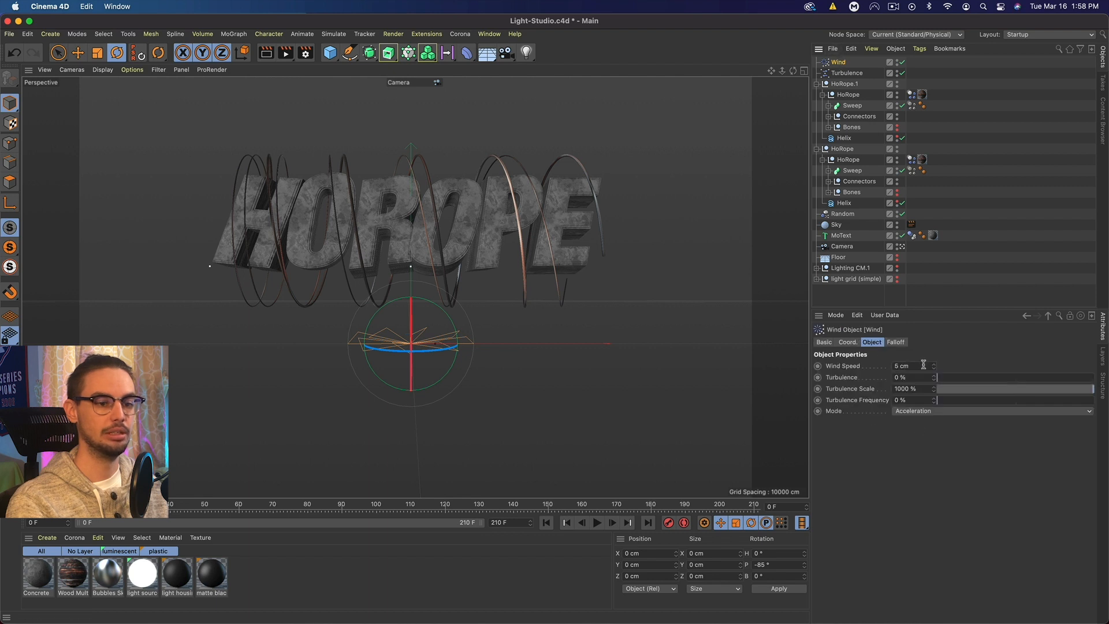
{"action": "type", "text": "15"}
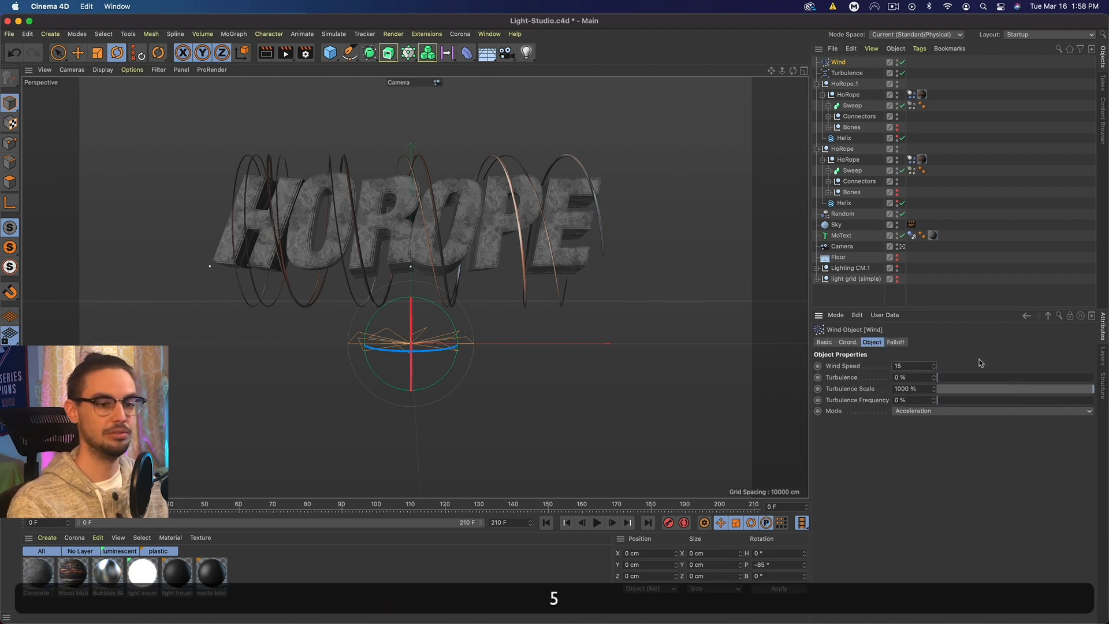
Play the simulation to watch the ropes drift in the wind beneath HOROPE.
{"action": "left_click", "coordinate": [596, 522]}
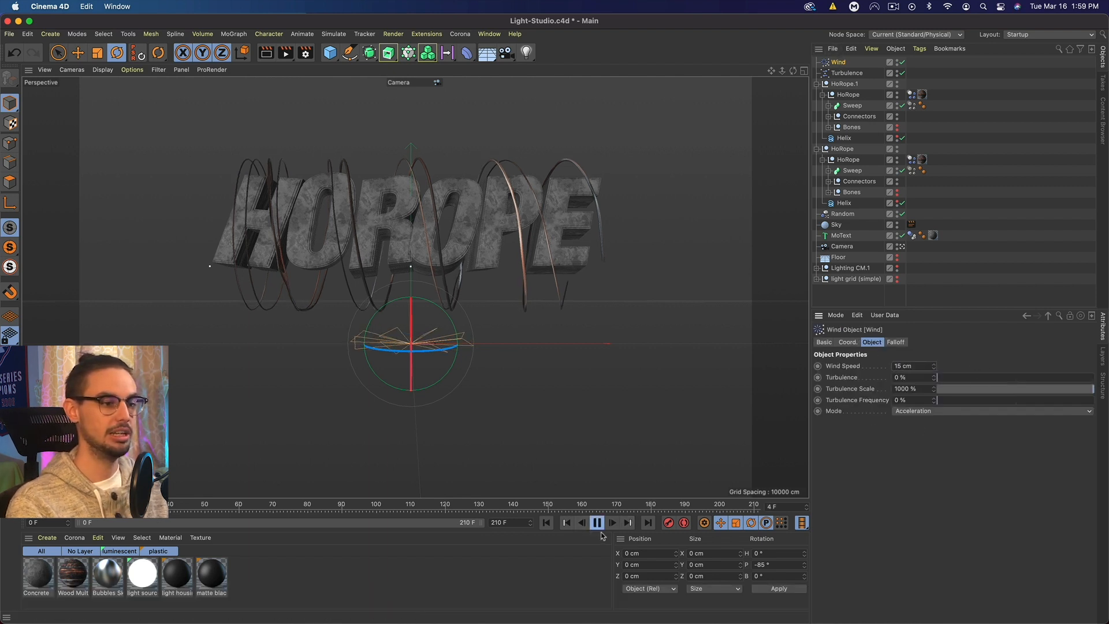
{"action": "left_click", "coordinate": [596, 522]}
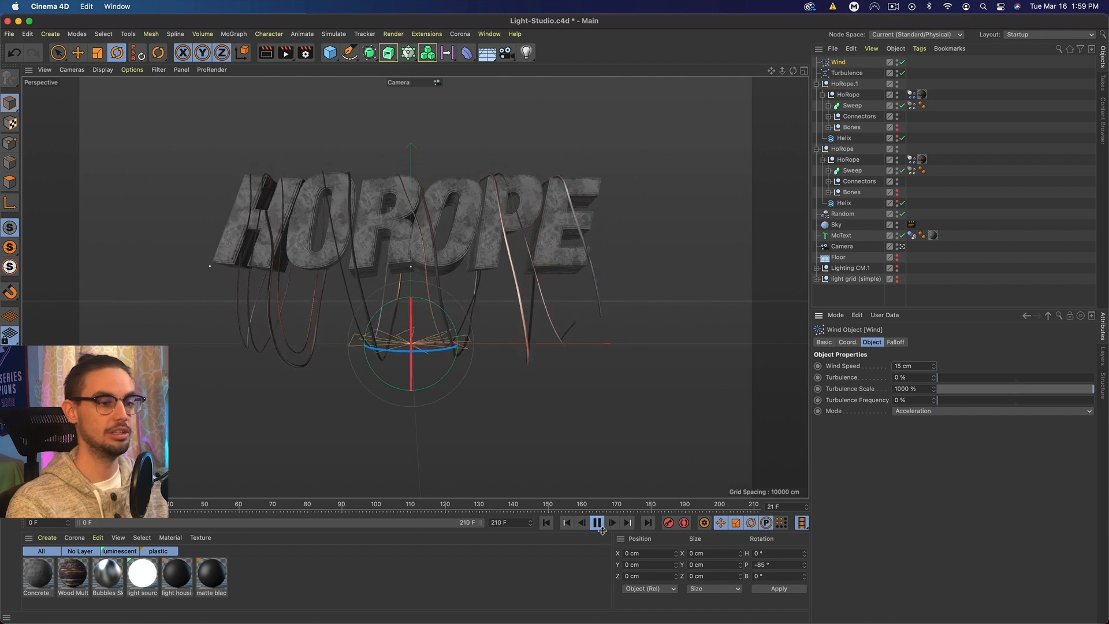
{"action": "left_click", "coordinate": [596, 522]}
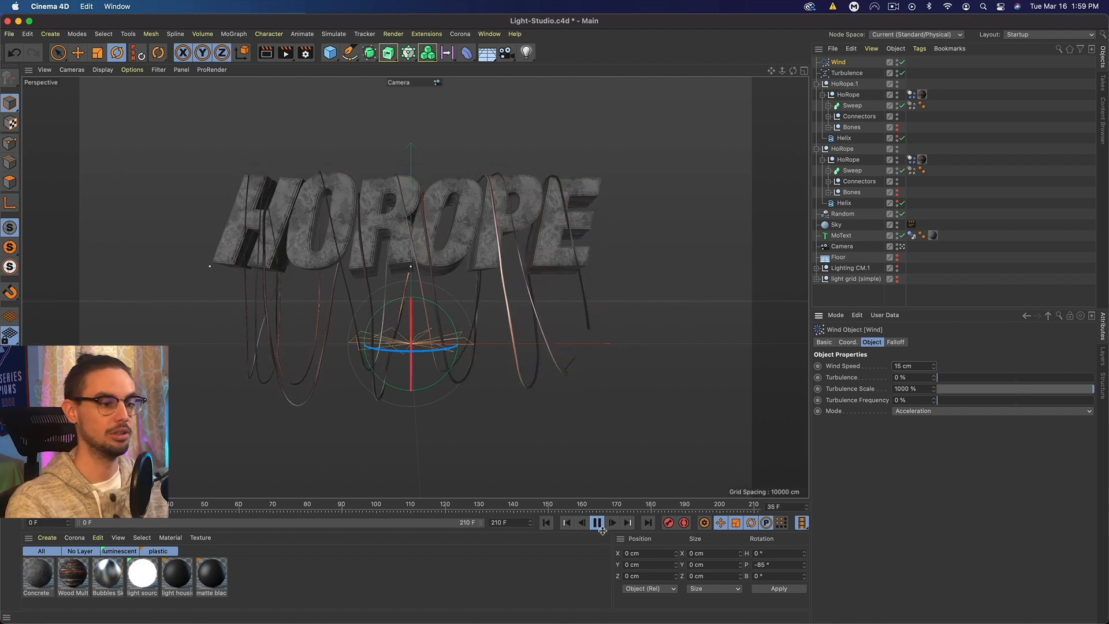
{"action": "left_click", "coordinate": [595, 522]}
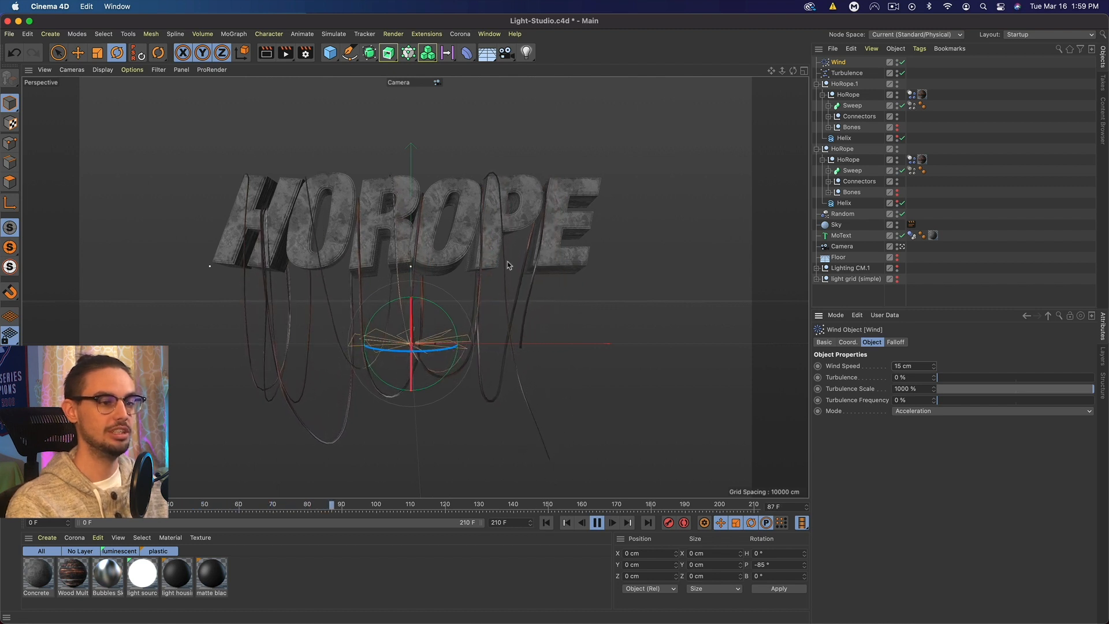
{"action": "left_click", "coordinate": [596, 522]}
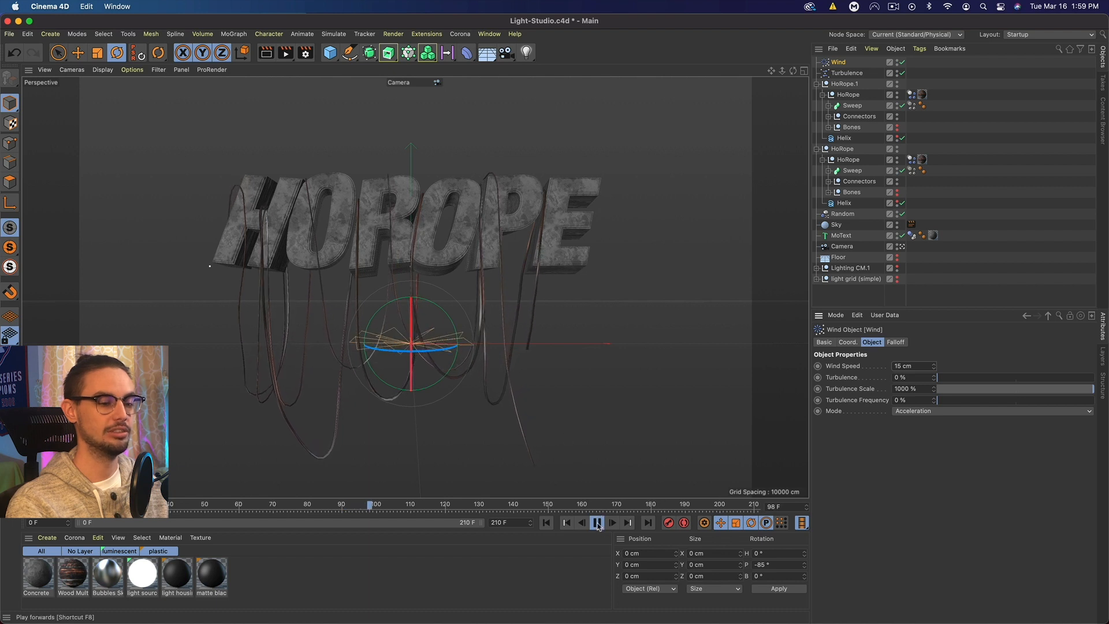
{"action": "left_click", "coordinate": [598, 522]}
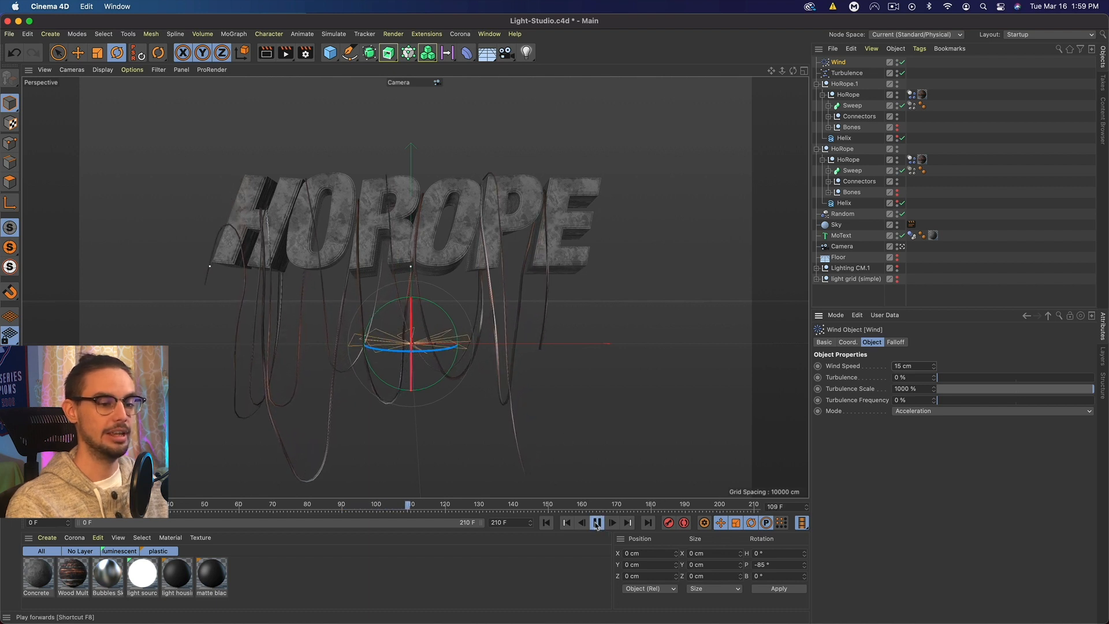
{"action": "left_click", "coordinate": [596, 522]}
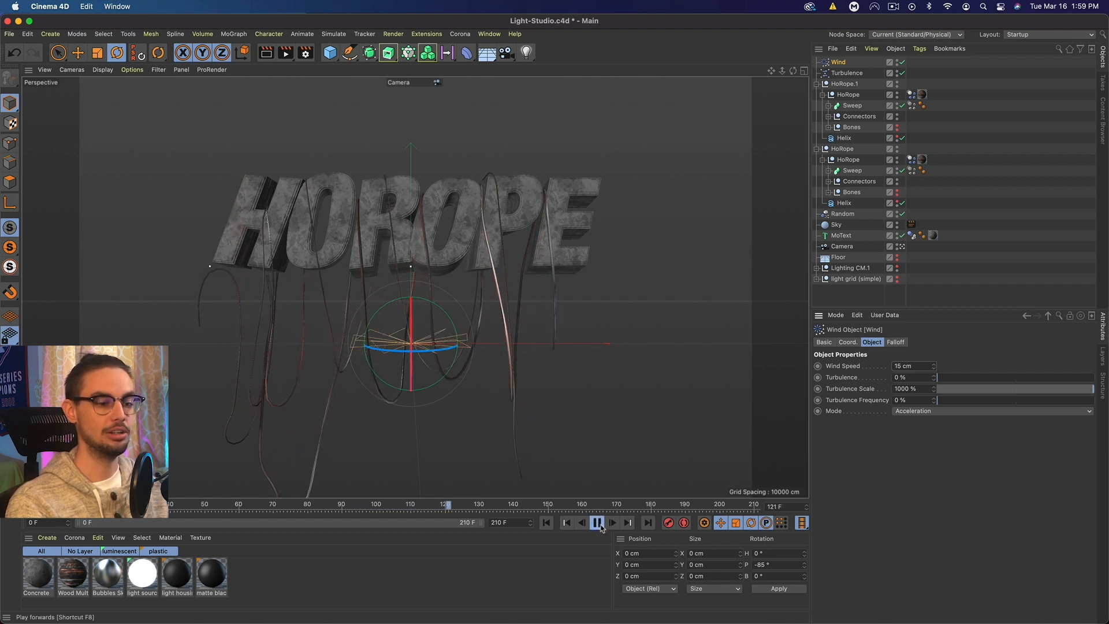
{"action": "left_click", "coordinate": [600, 522]}
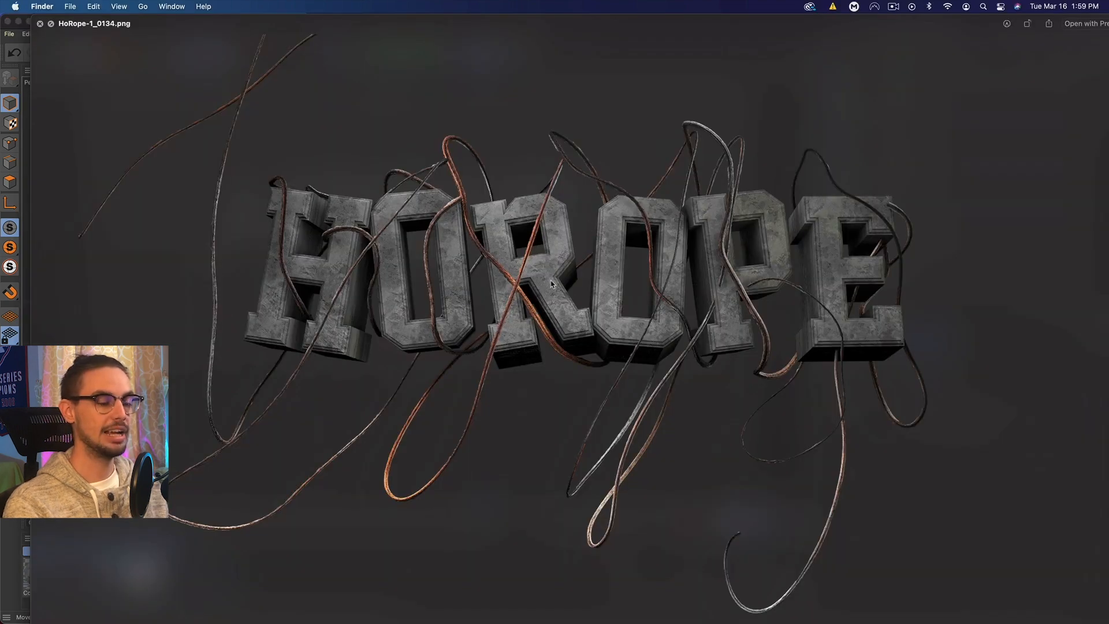
{"action": "mouse_move", "coordinate": [601, 279]}
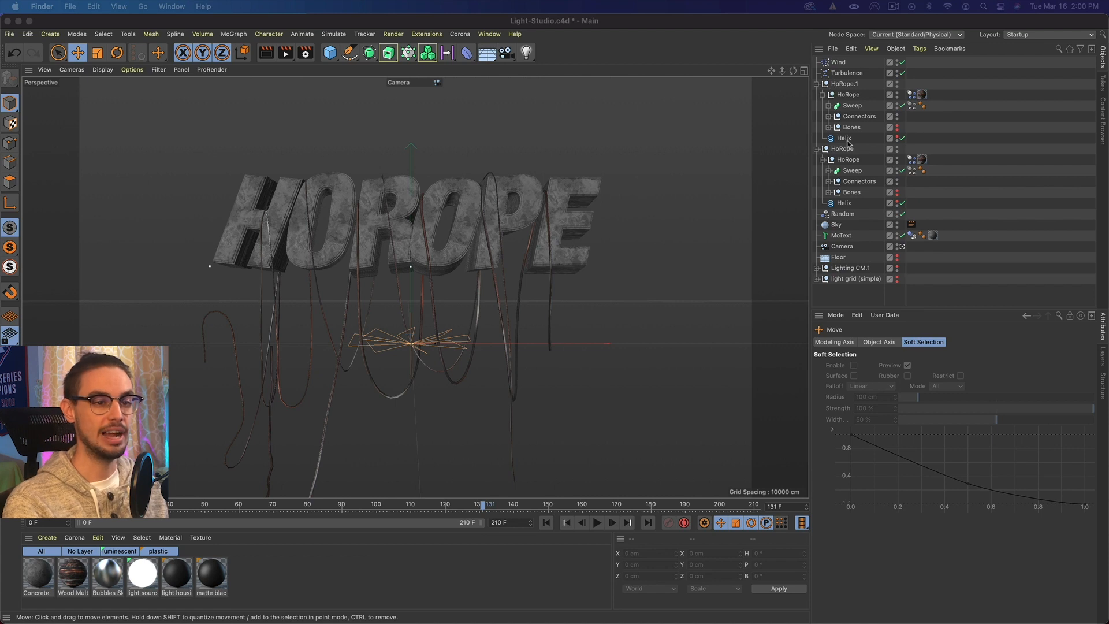
{"action": "mouse_move", "coordinate": [366, 303]}
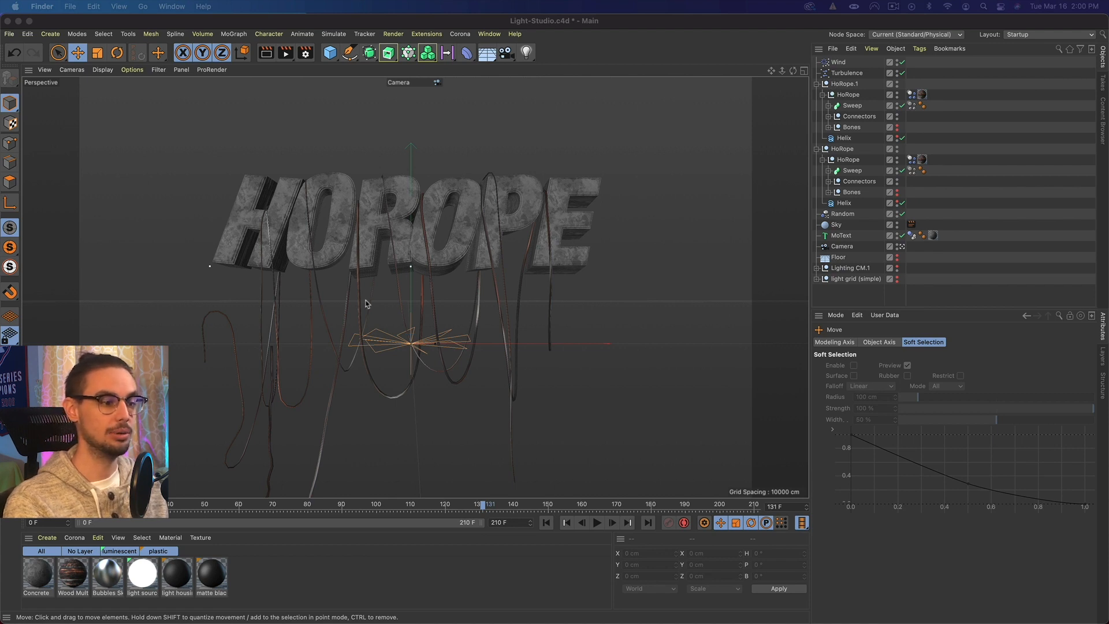
Make the HoRope.1 Sweep editable and select the resulting polygon object.
{"action": "left_click", "coordinate": [847, 105]}
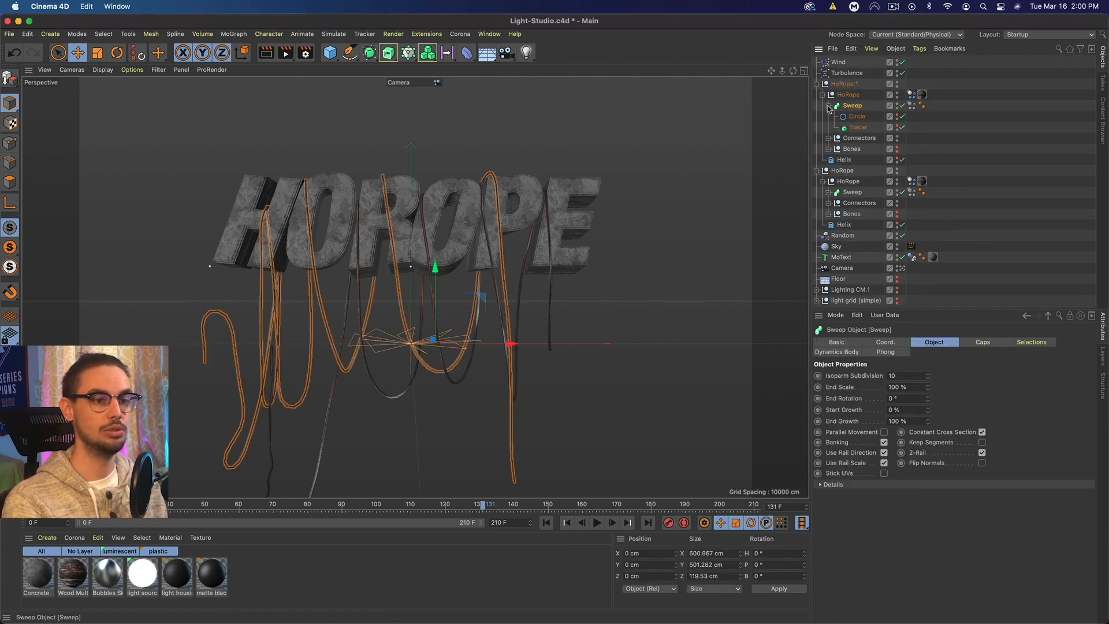
{"action": "right_click", "coordinate": [848, 94]}
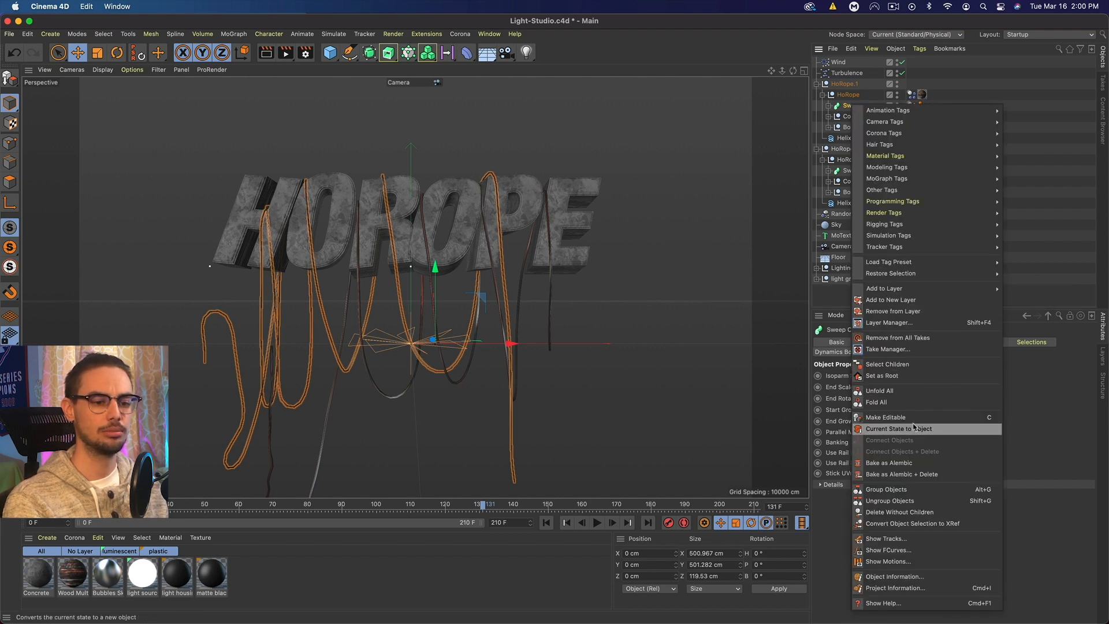
{"action": "left_click", "coordinate": [899, 428]}
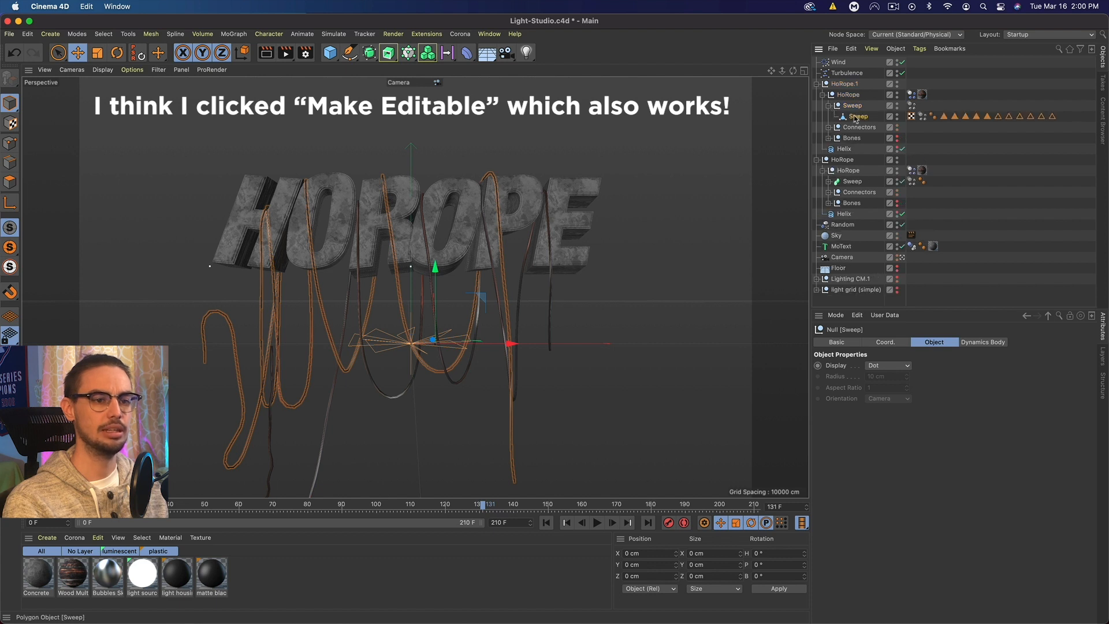
{"action": "left_click", "coordinate": [857, 116]}
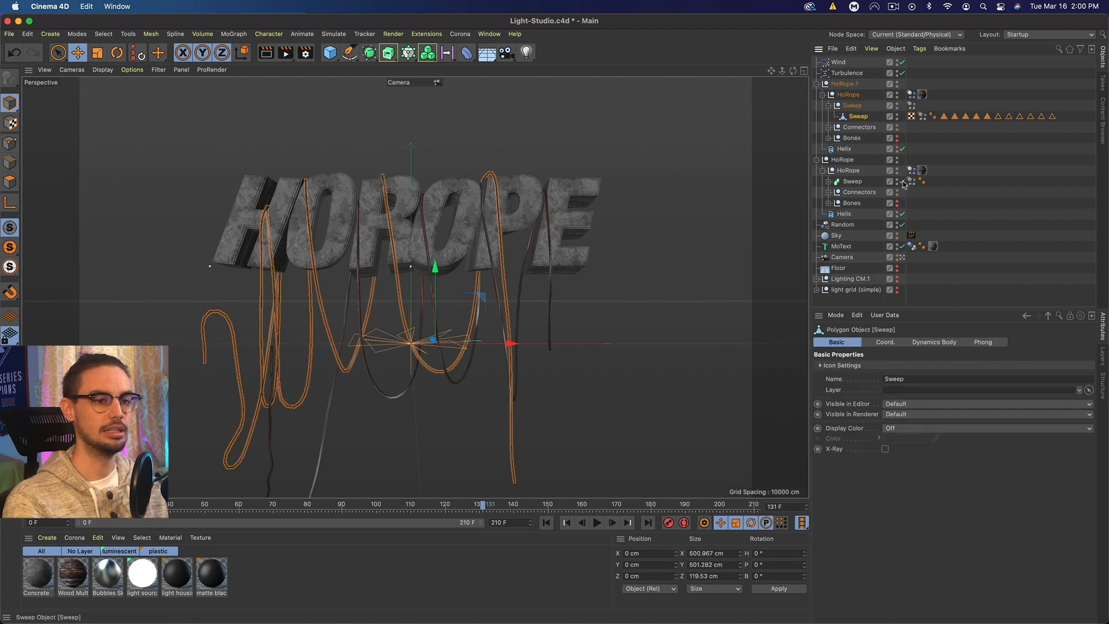